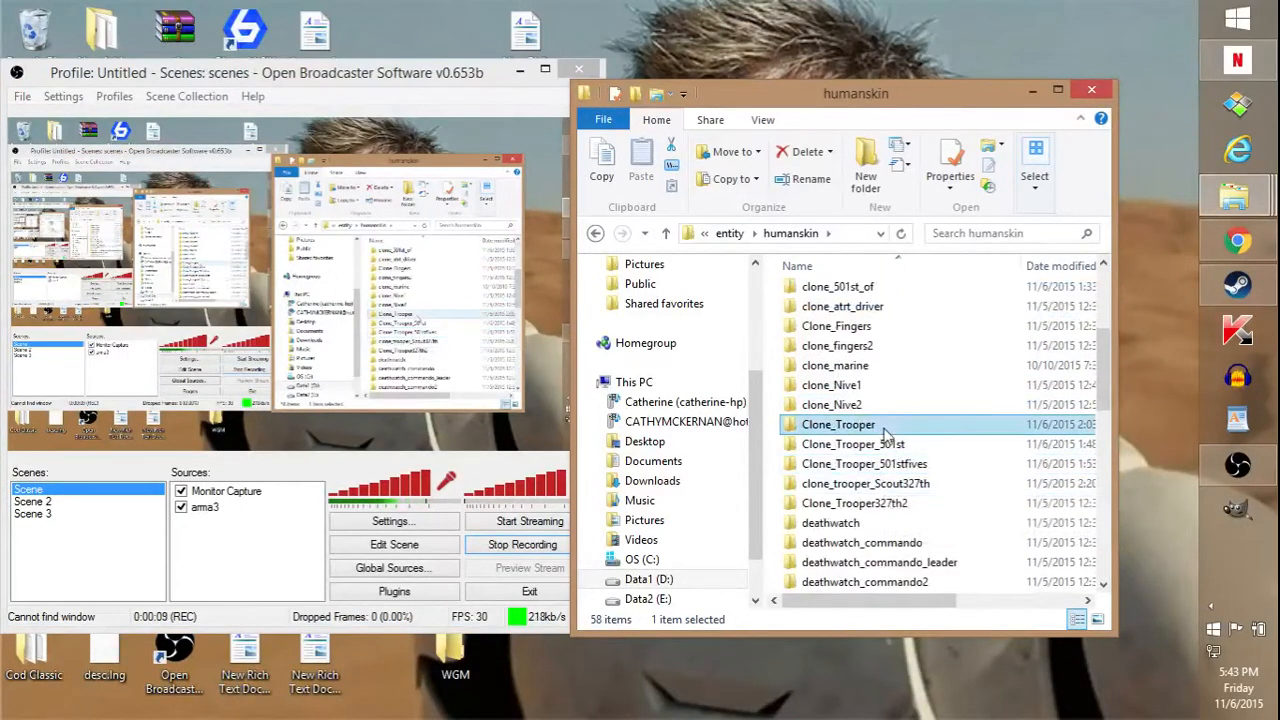
Step: Copy the Clone_Trooper folder in humanskin and rename the copy Clone_Trooper303rd
{"action": "left_click", "coordinate": [838, 424]}
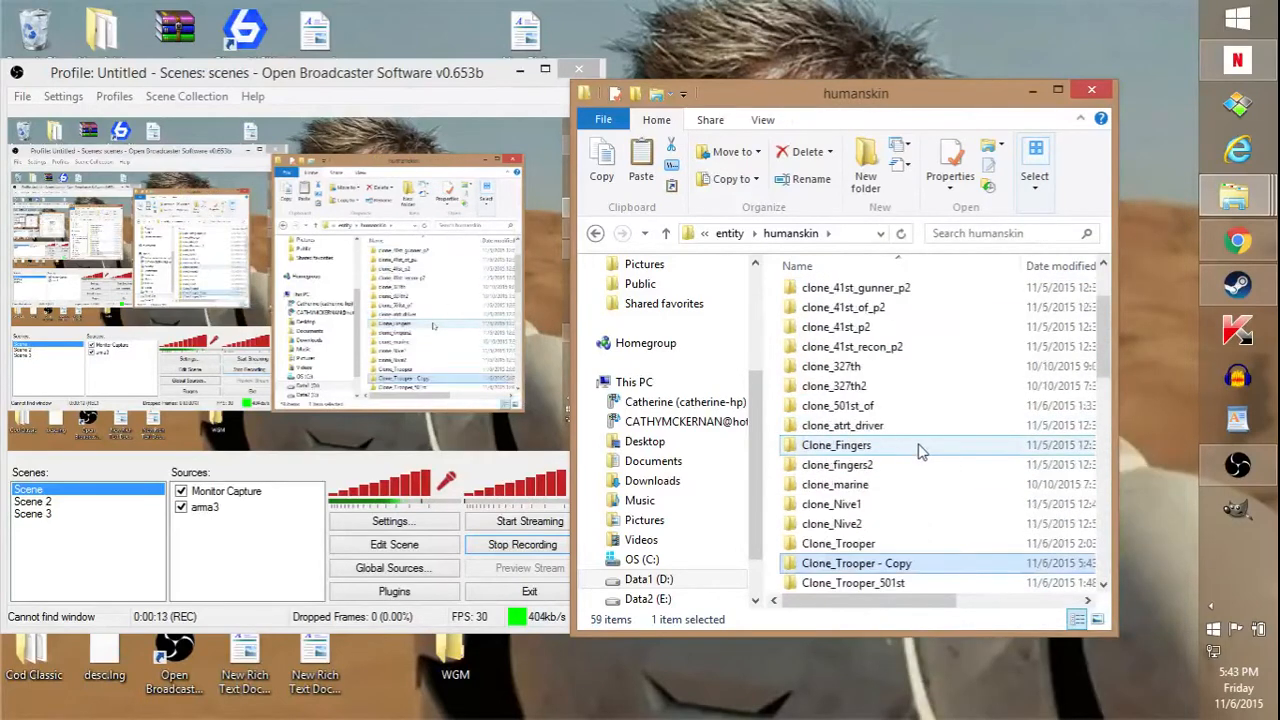
{"action": "right_click", "coordinate": [856, 564]}
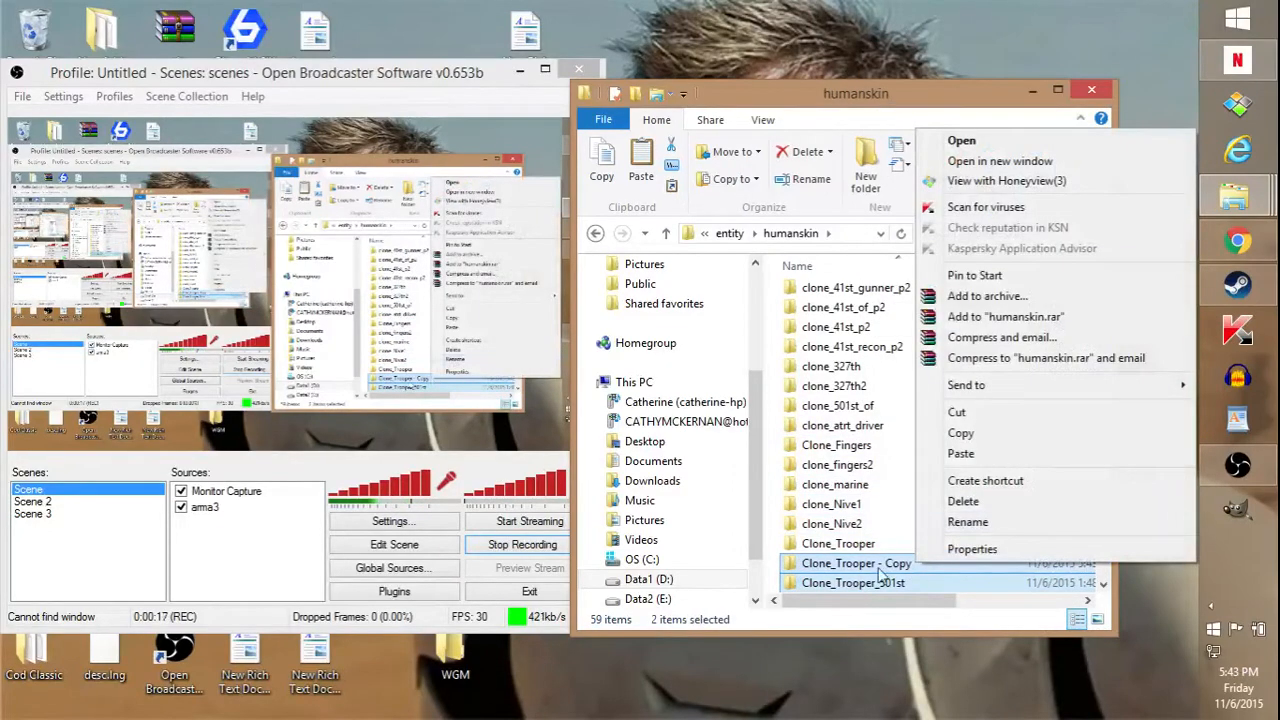
{"action": "left_click", "coordinate": [968, 520]}
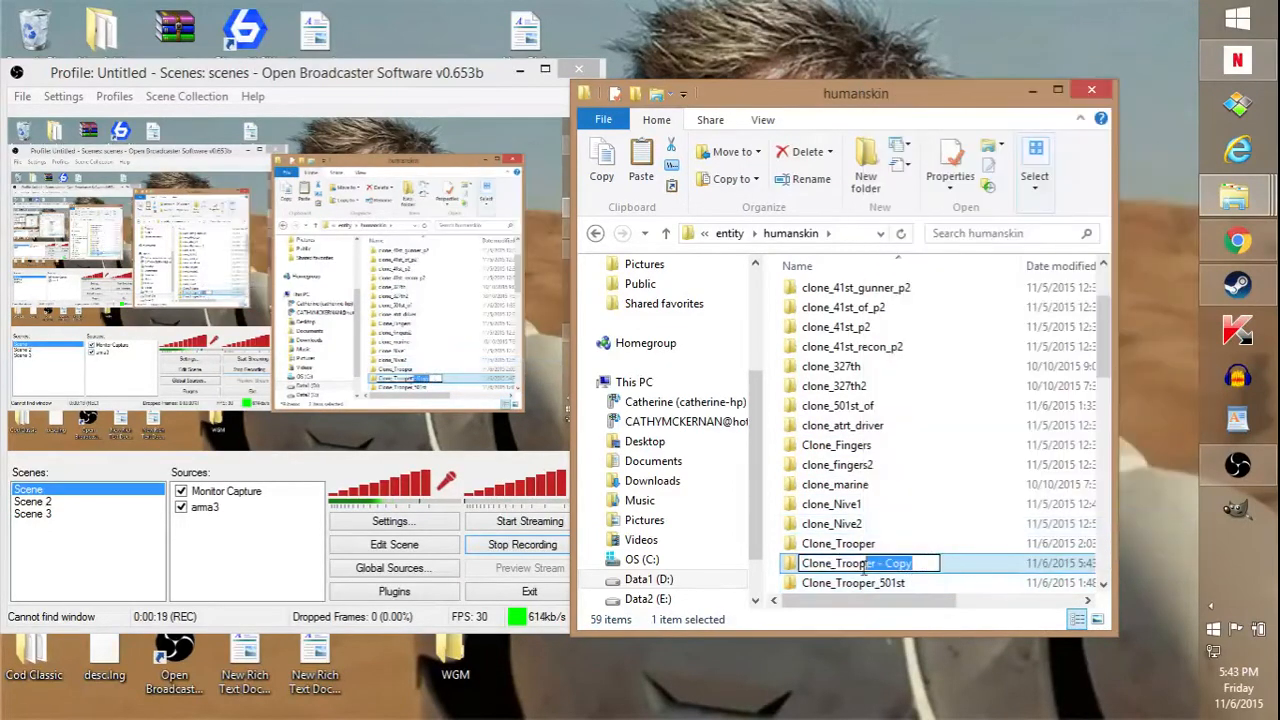
{"action": "type", "text": "Clone_Trooper303rd"}
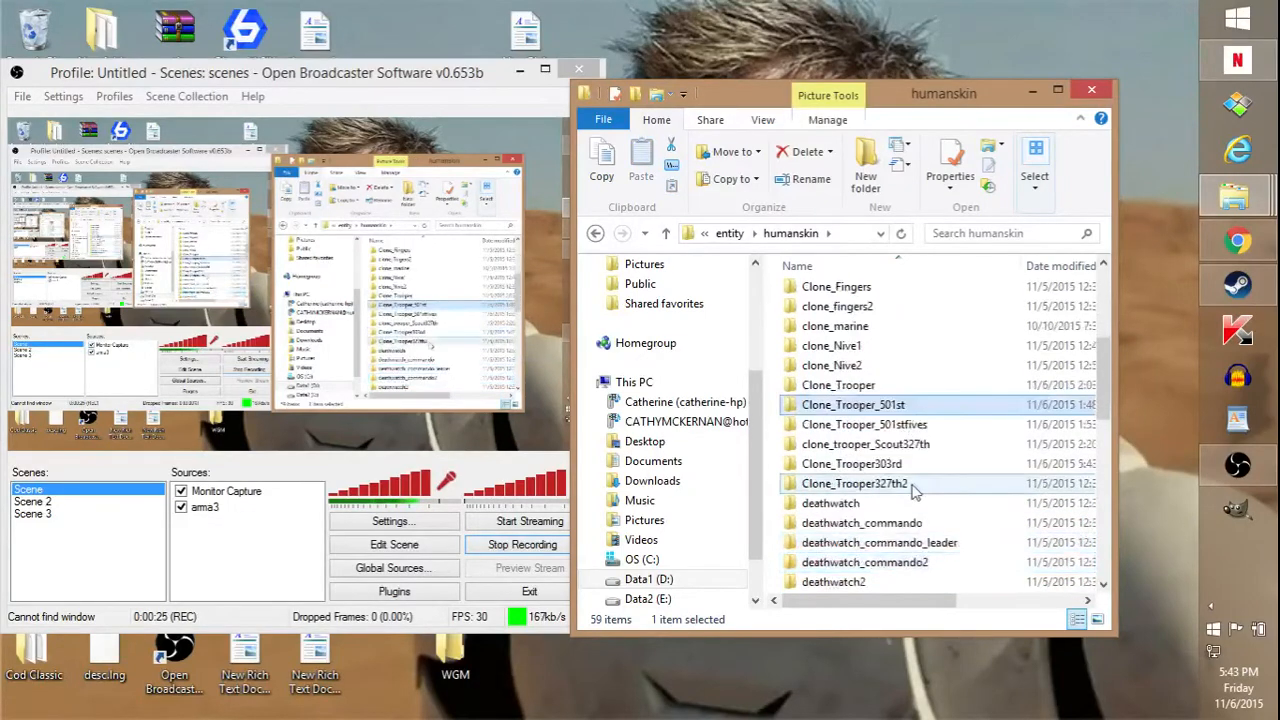
Step: Enter the Clone_Trooper303rd folder and bring up the context menu for a clonetrooperbody_d copy image
{"action": "double_click", "coordinate": [852, 464]}
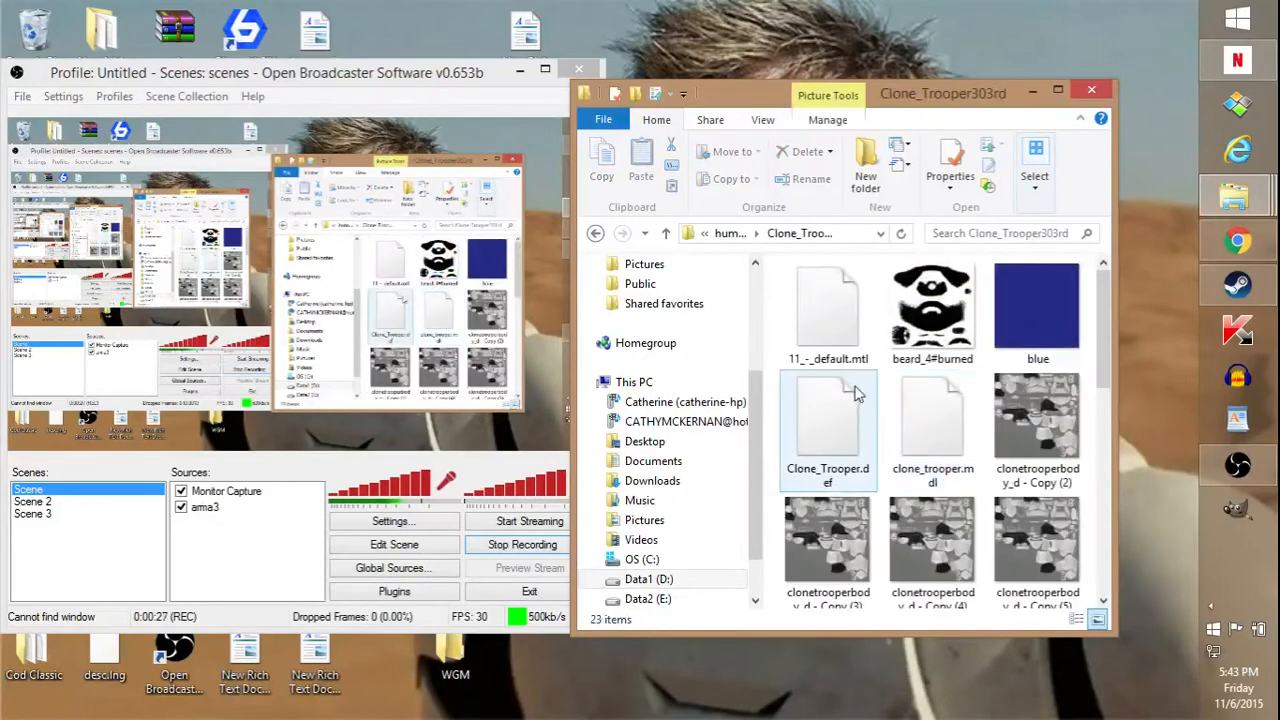
{"action": "scroll", "scroll_direction": "down", "scroll_amount": 3}
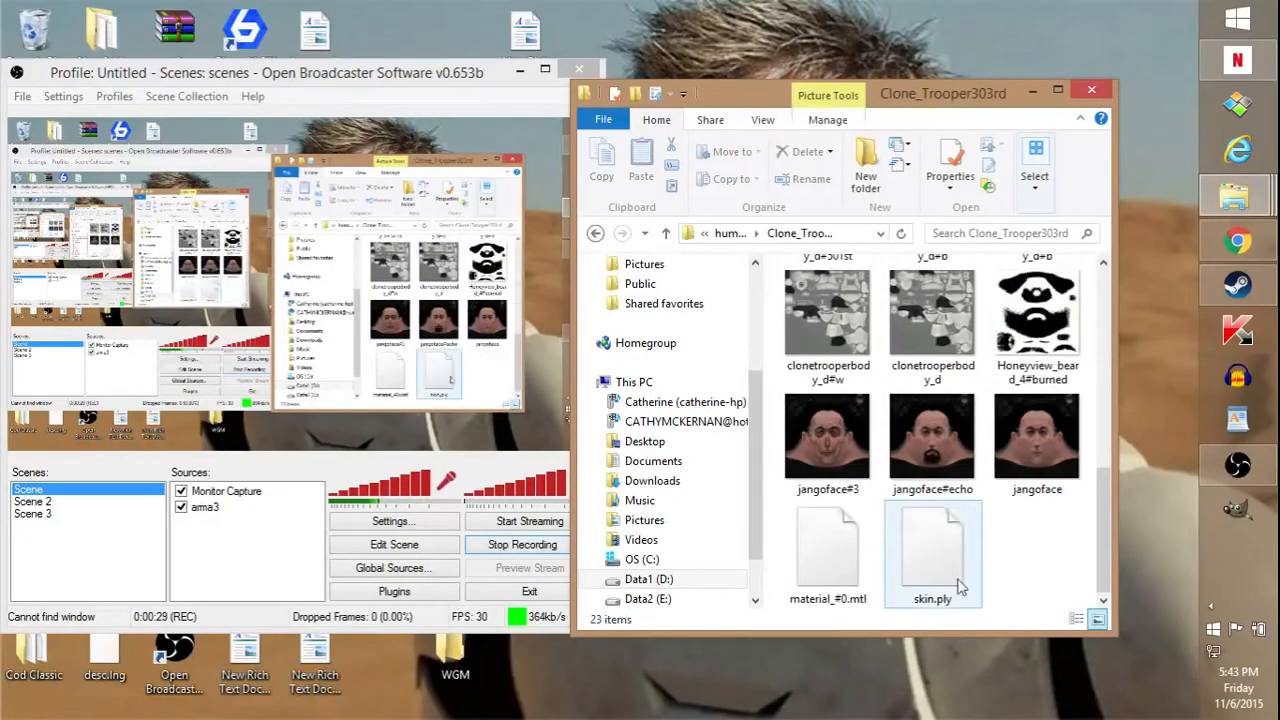
{"action": "scroll", "scroll_direction": "up", "scroll_amount": 3}
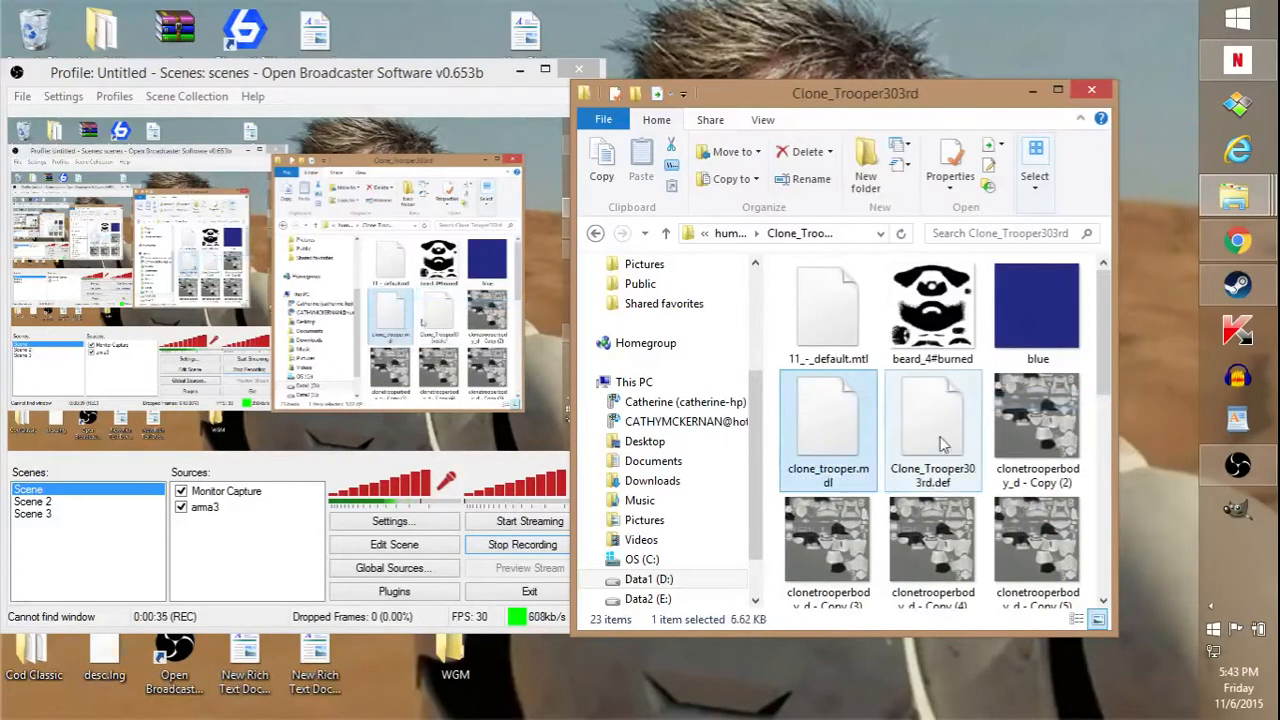
{"action": "scroll", "scroll_direction": "down", "scroll_amount": 3}
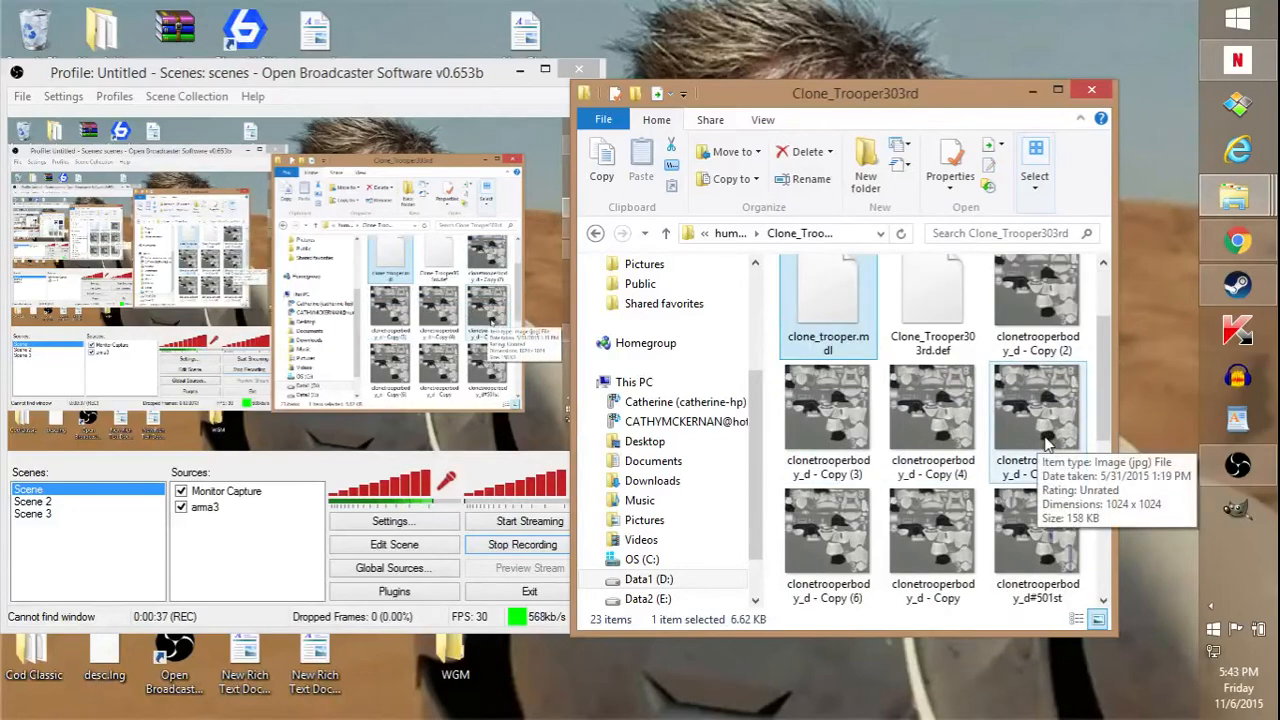
{"action": "right_click", "coordinate": [1036, 410]}
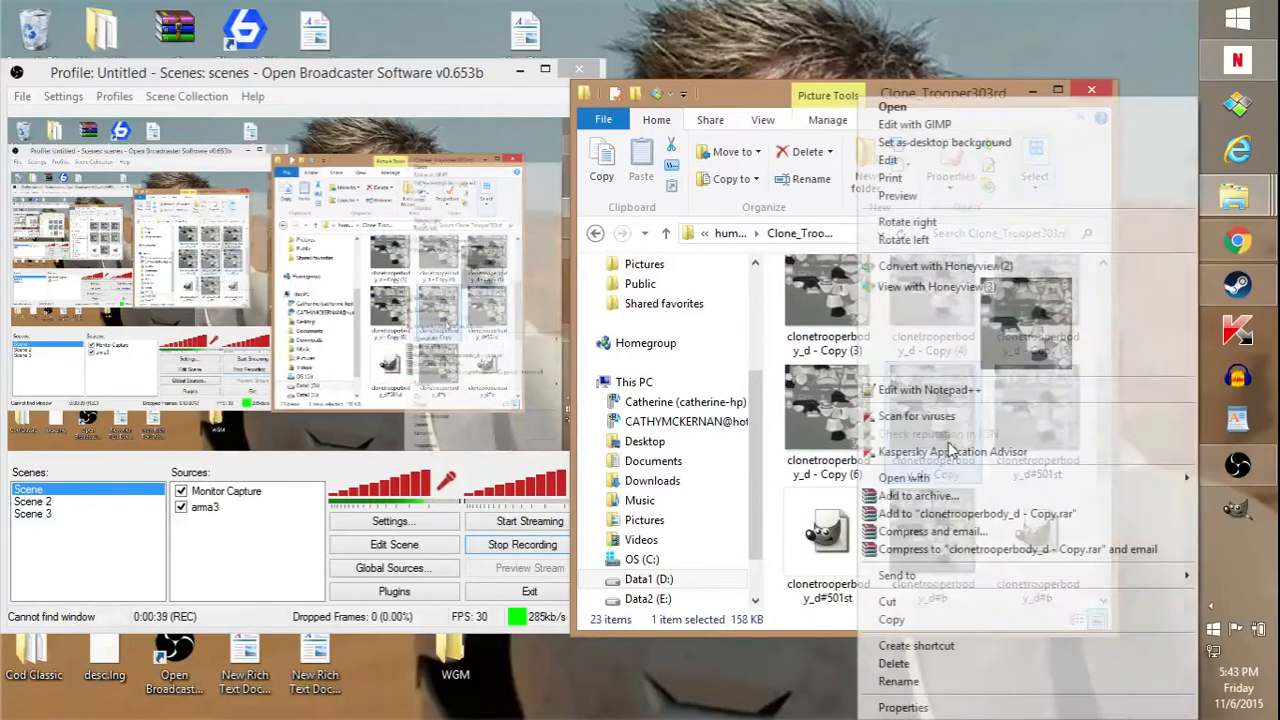
{"action": "mouse_move", "coordinate": [930, 124]}
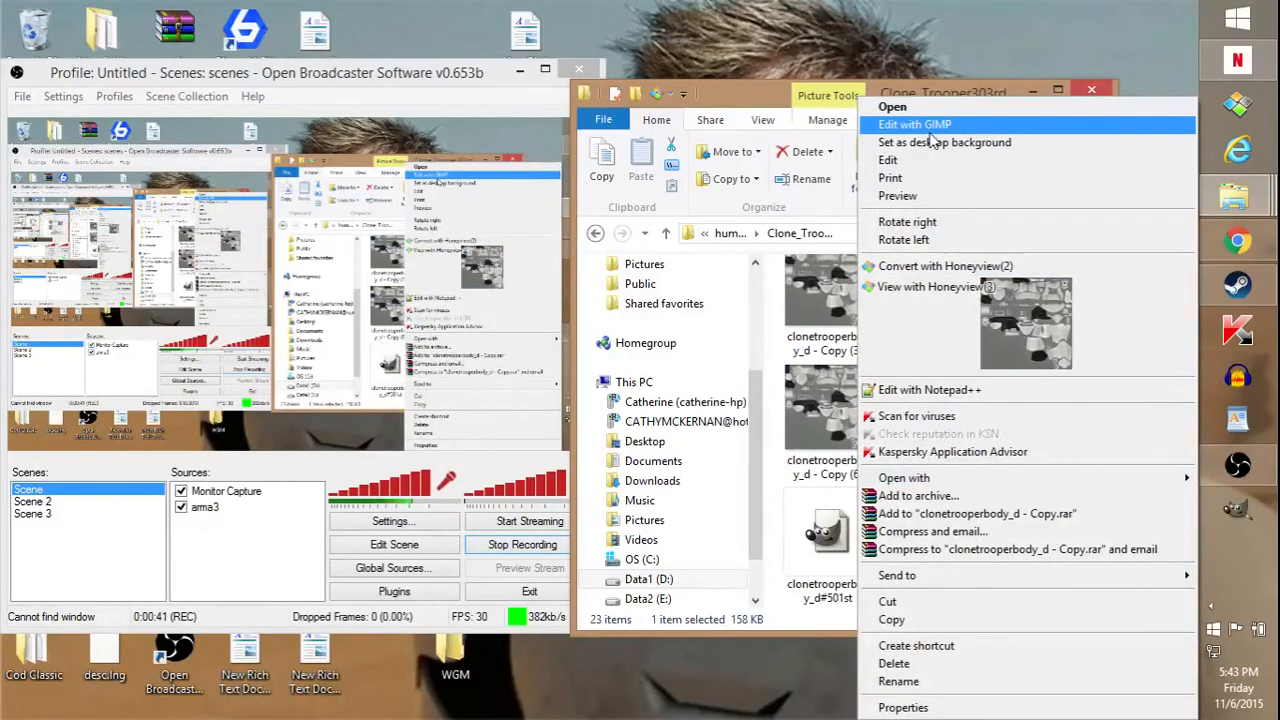
Step: Edit the clonetrooperbody_d - Copy texture in GIMP, then bring up actions for Copy (2)
{"action": "left_click", "coordinate": [914, 124]}
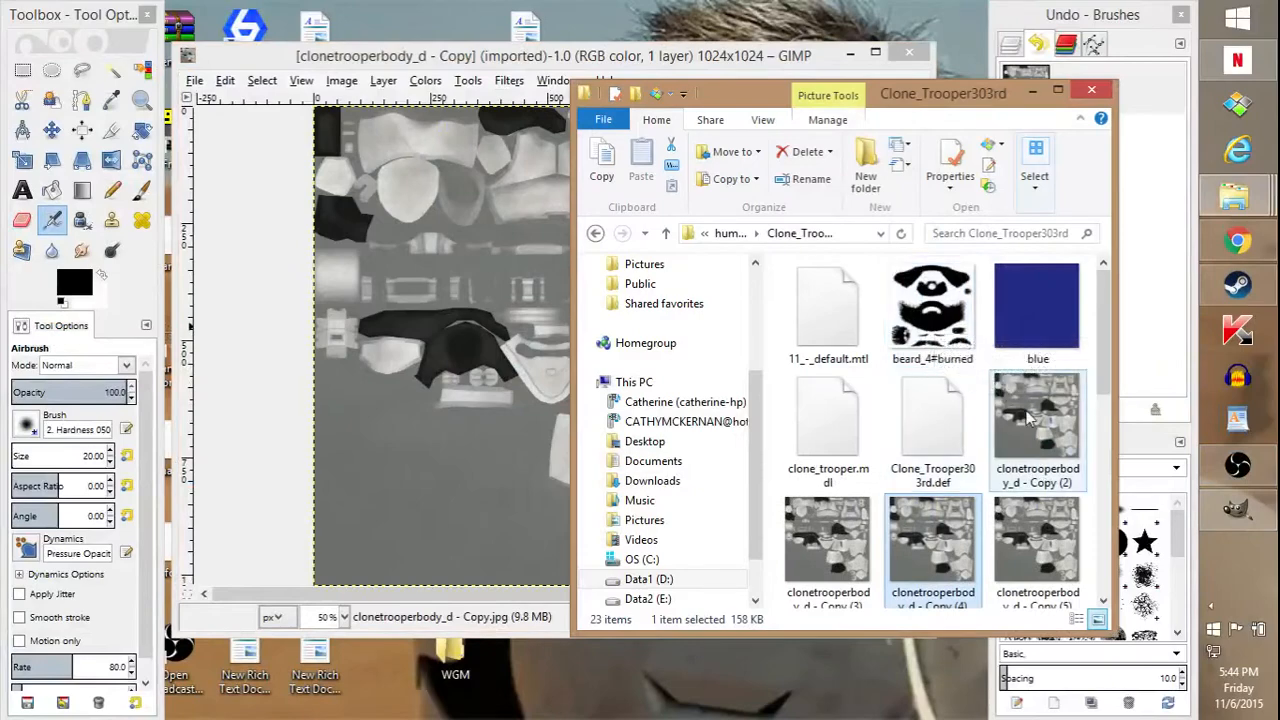
{"action": "right_click", "coordinate": [1036, 414]}
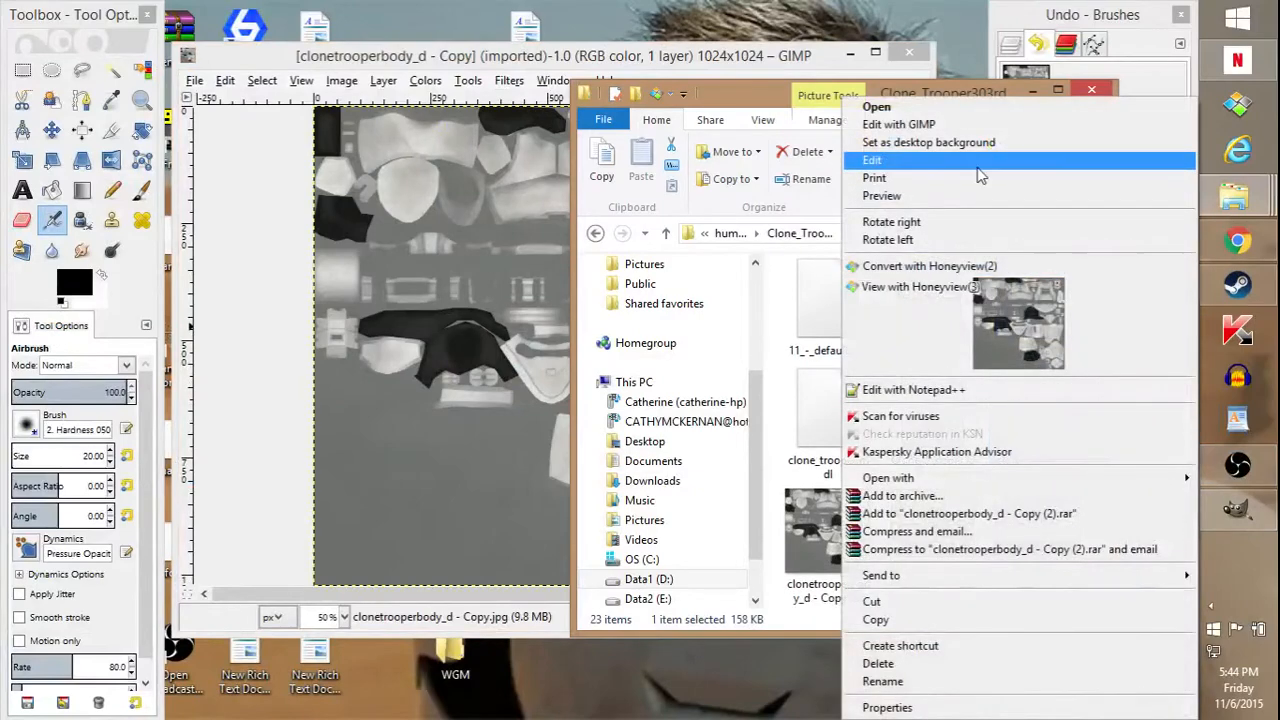
Step: Edit clonetrooperbody_d - Copy (2) in Paint and brush a black stripe over the upper armour piece
{"action": "left_click", "coordinate": [872, 160]}
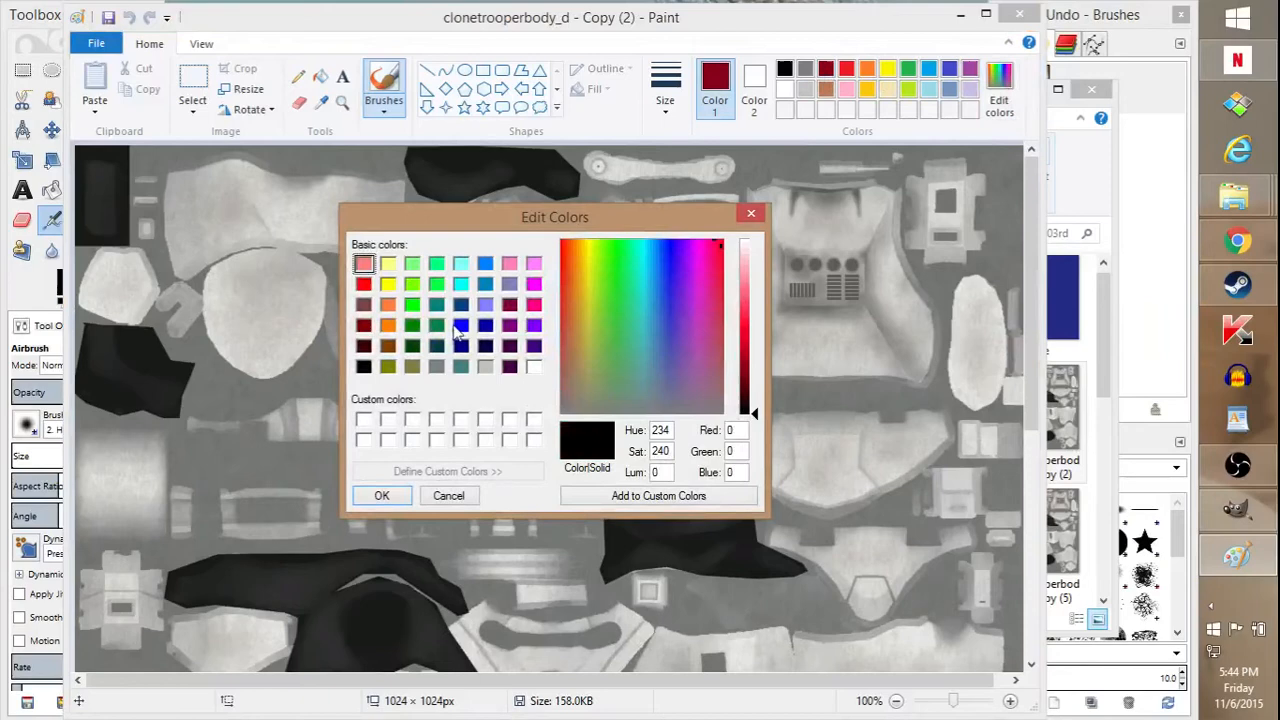
{"action": "left_click", "coordinate": [380, 496]}
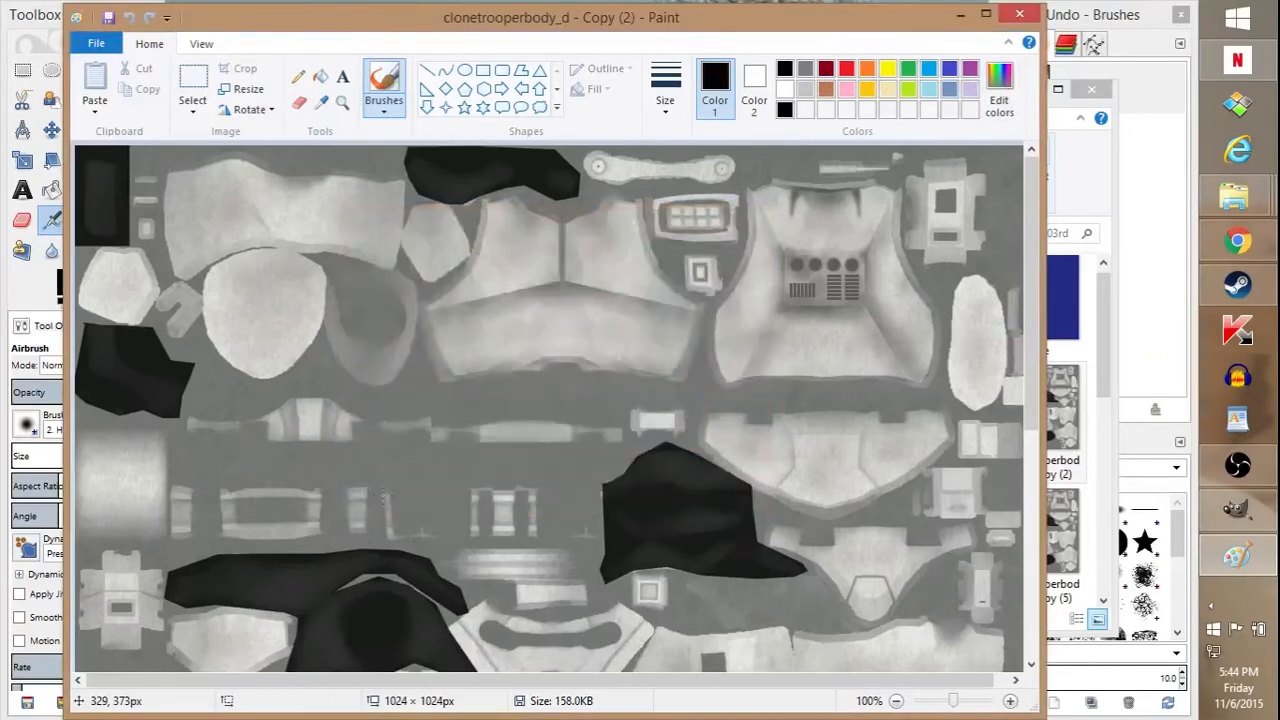
{"action": "left_click", "coordinate": [384, 80]}
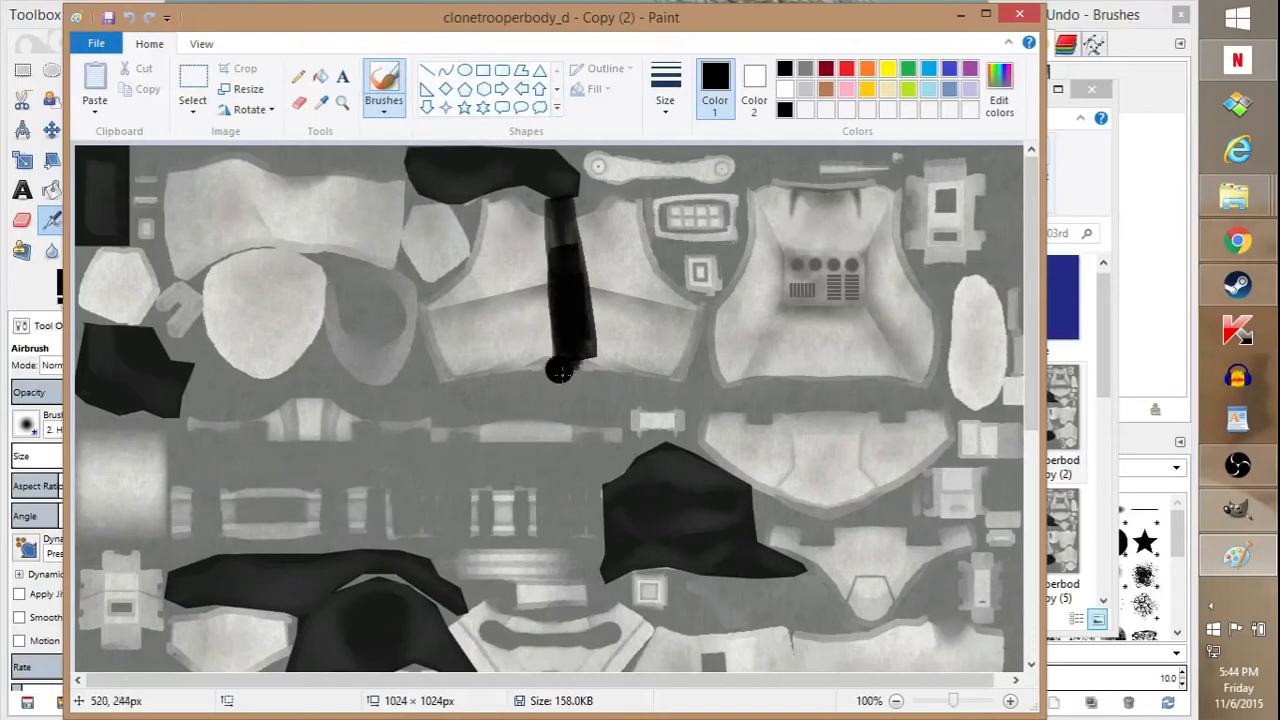
{"action": "left_click_drag", "start_coordinate": [560, 376], "coordinate": [584, 270]}
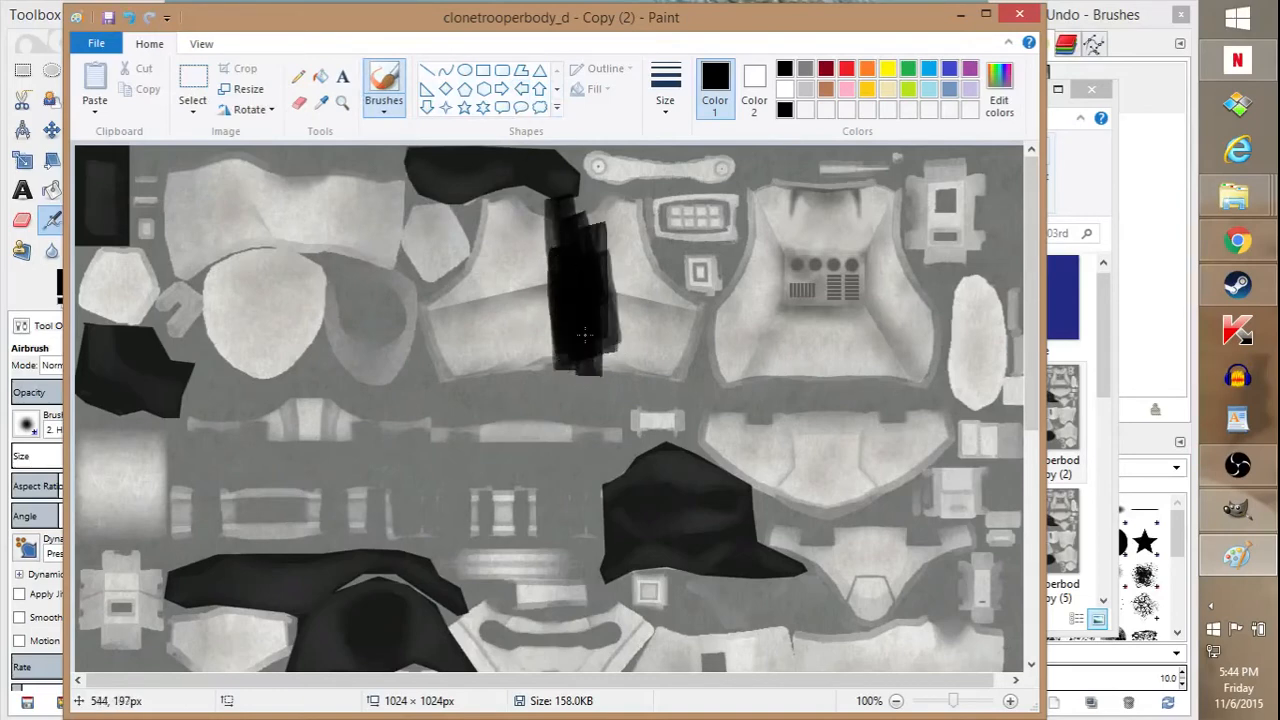
Step: Box-select a small black patch in the top-left corner of the painted area
{"action": "left_click", "coordinate": [192, 90]}
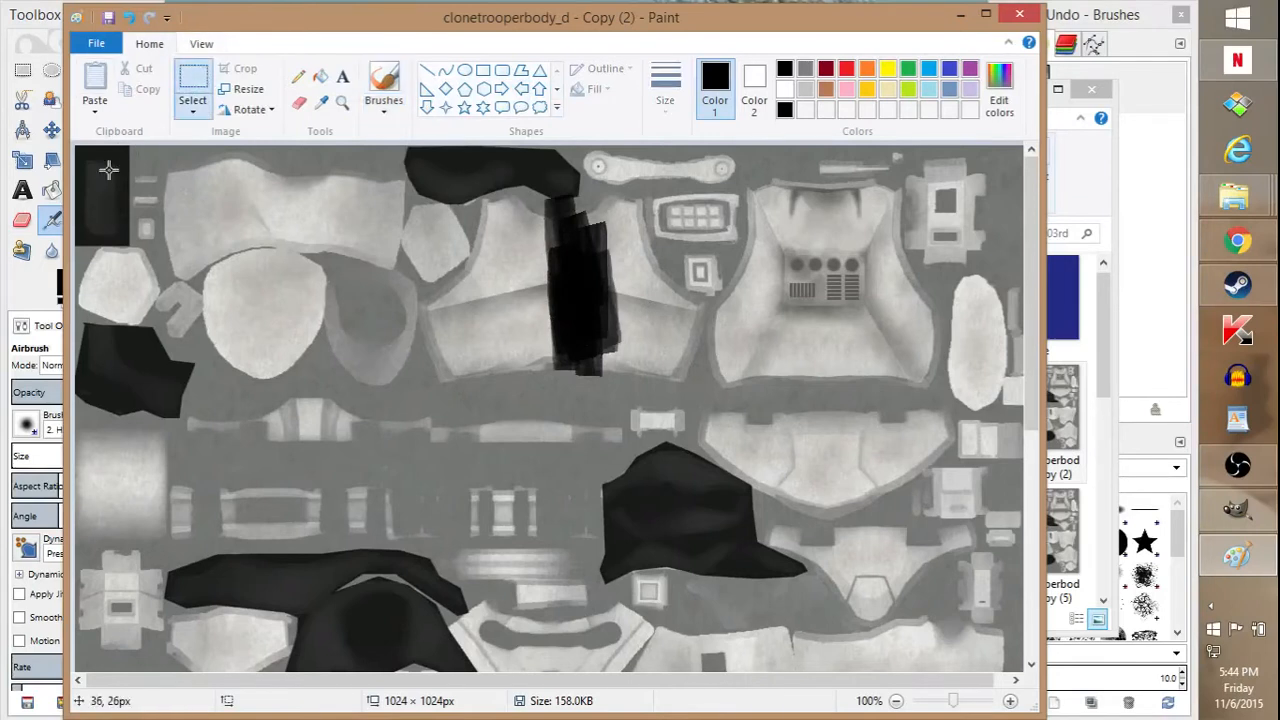
{"action": "left_click_drag", "start_coordinate": [560, 300], "coordinate": [584, 340]}
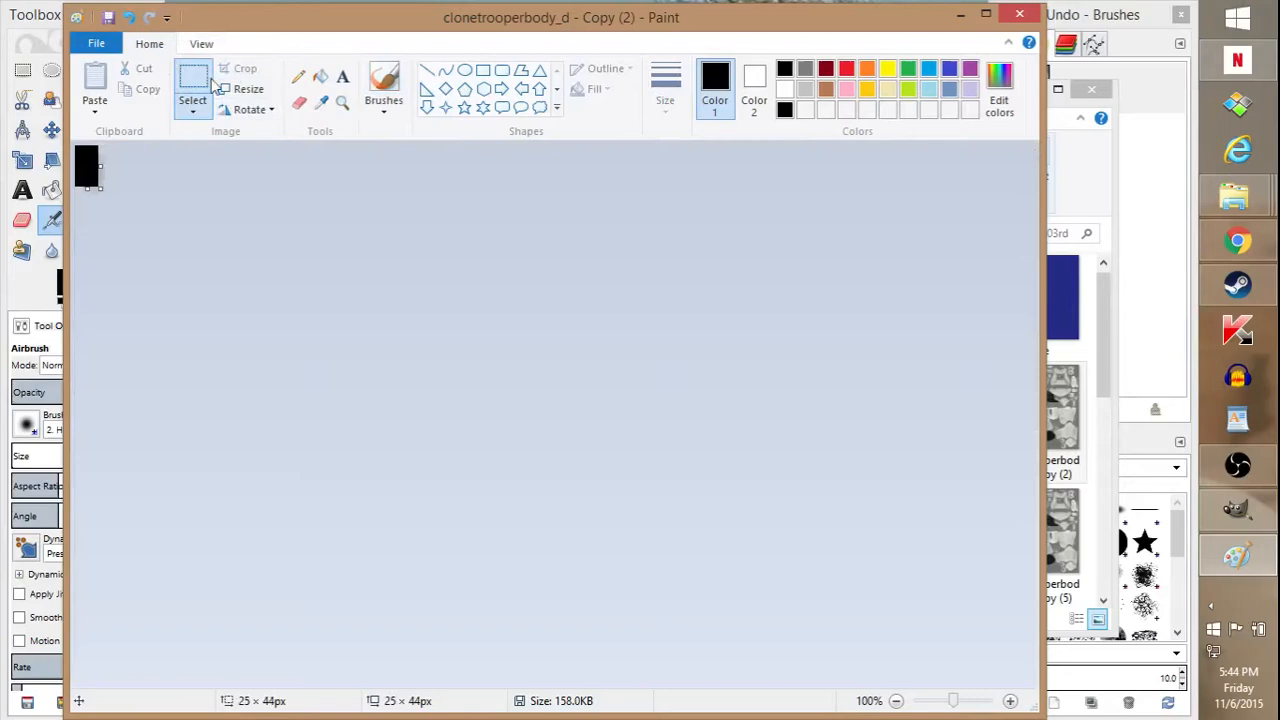
Step: Resize the cropped black patch to 100 by 100 pixels without keeping the aspect ratio
{"action": "left_click", "coordinate": [96, 44]}
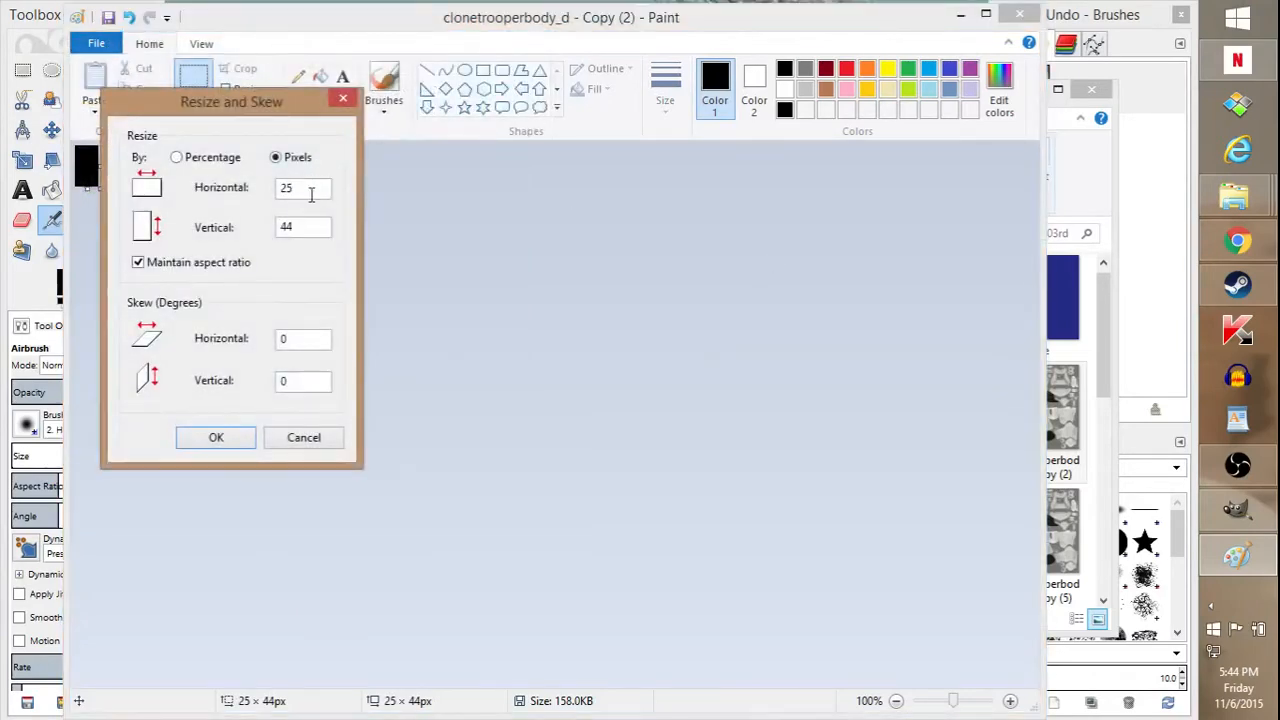
{"action": "triple_click", "coordinate": [304, 188]}
{"action": "type", "text": "100"}
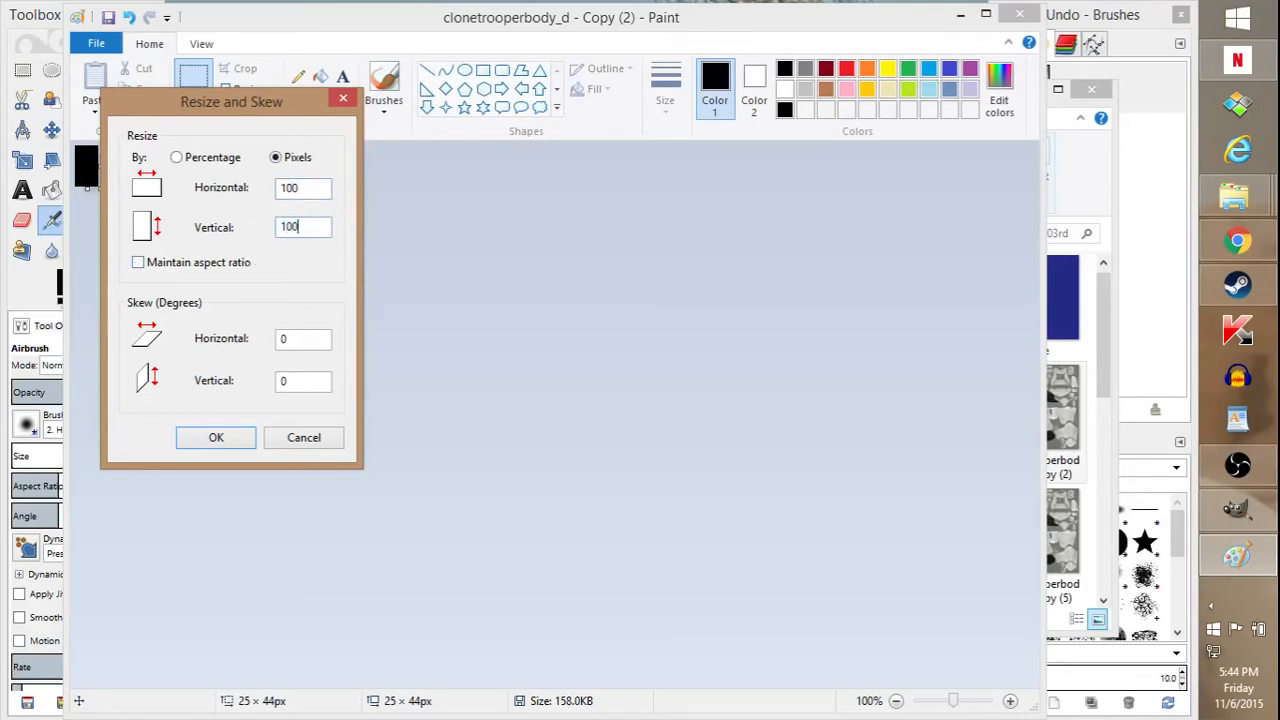
{"action": "left_click", "coordinate": [96, 44]}
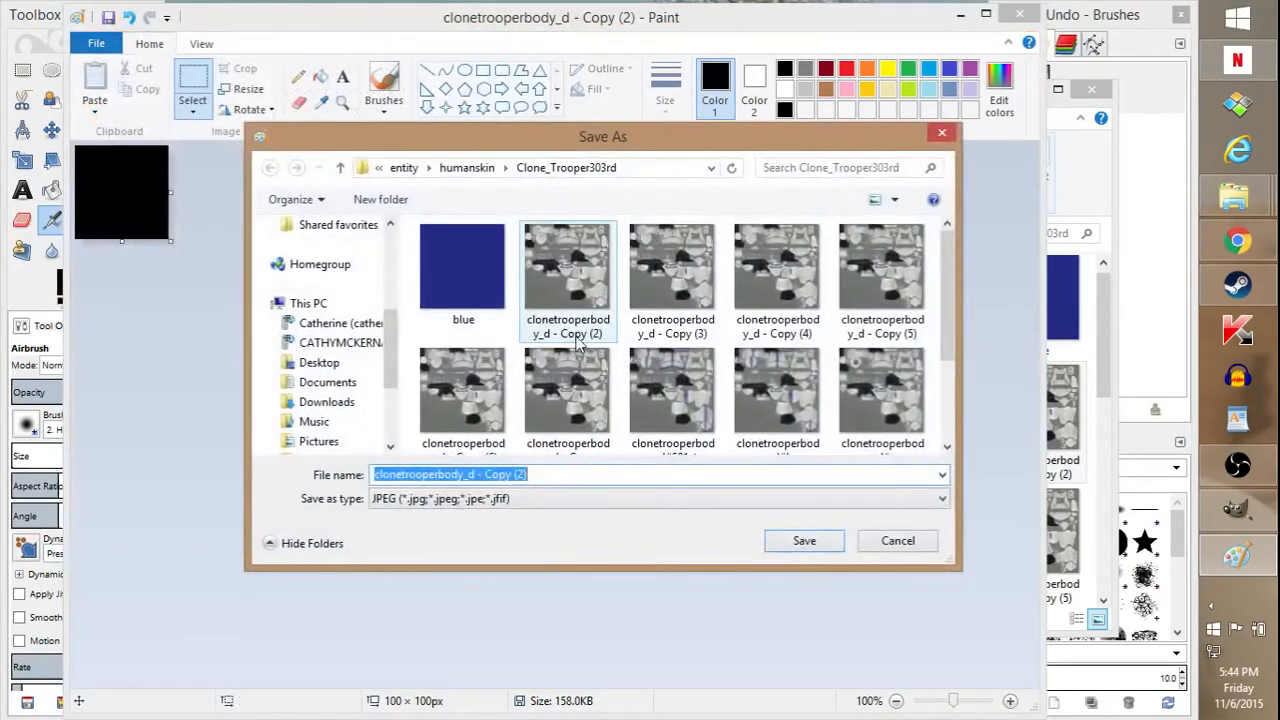
Step: Save the black square as a JPEG named black in the Clone_Trooper303rd folder
{"action": "type", "text": "blac"}
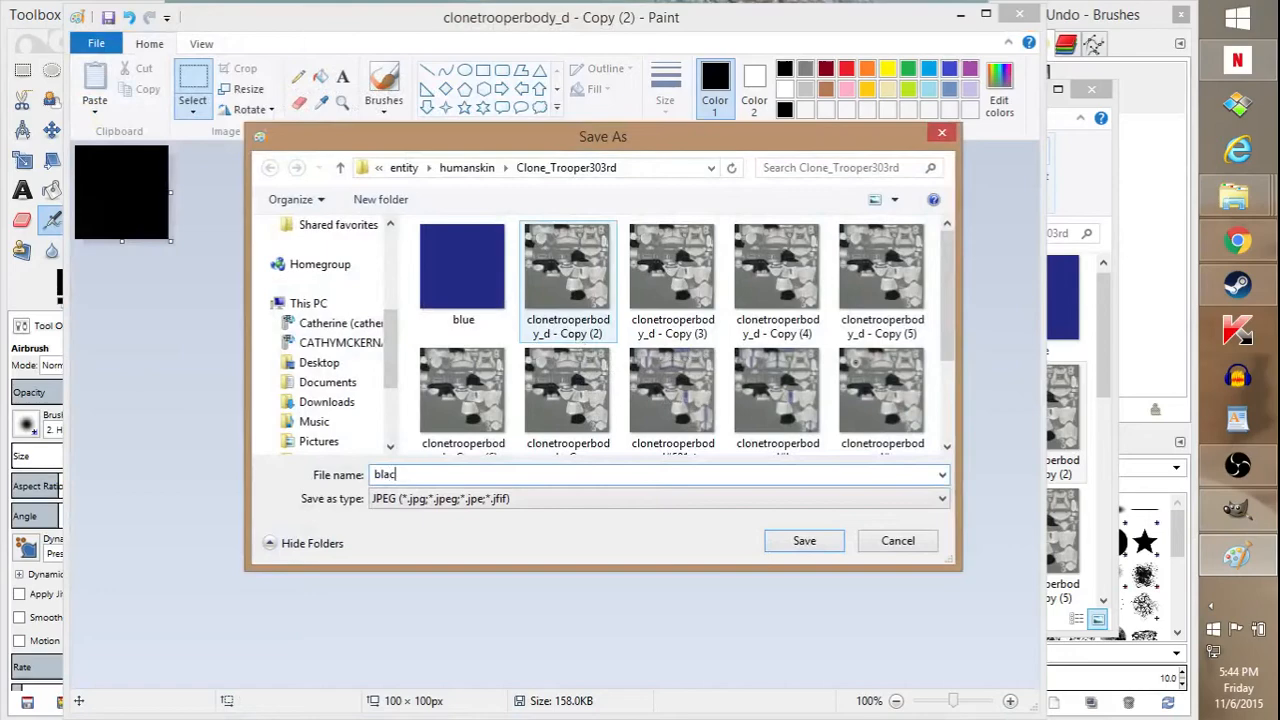
{"action": "left_click", "coordinate": [804, 540]}
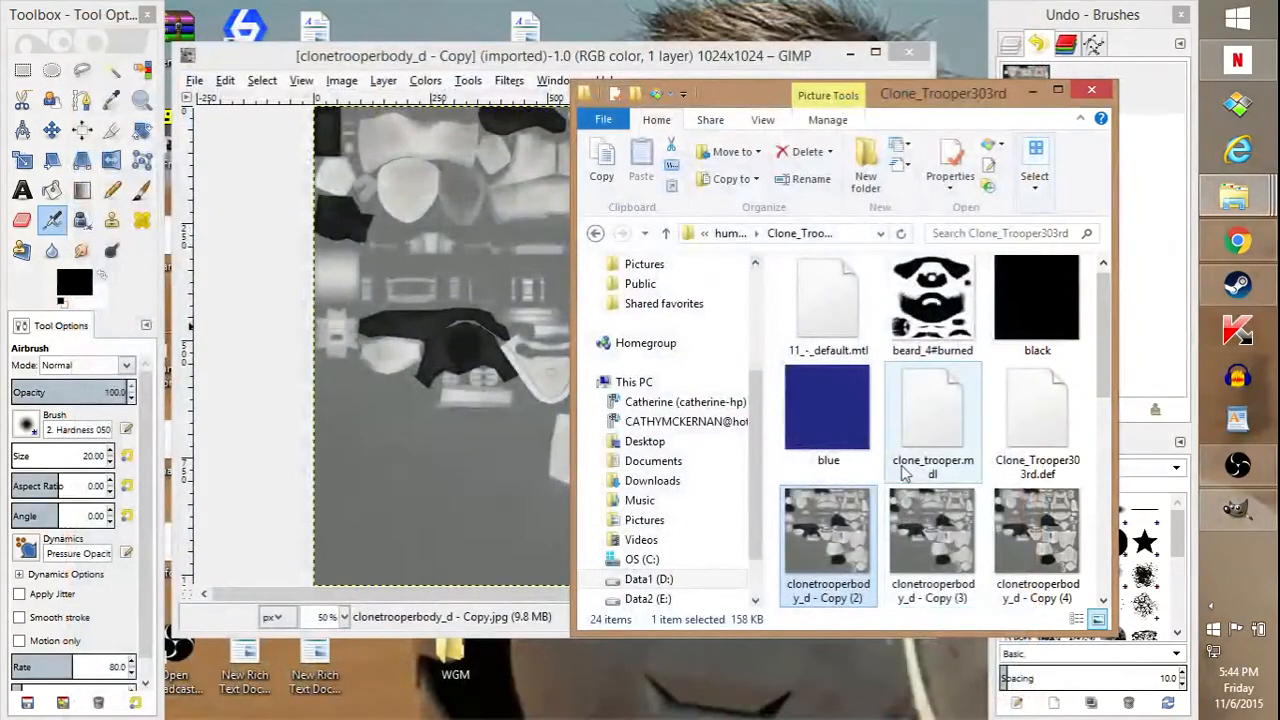
Step: Add black.jpg to the clone trooper texture as a new layer via Open as Layers
{"action": "left_click", "coordinate": [194, 80]}
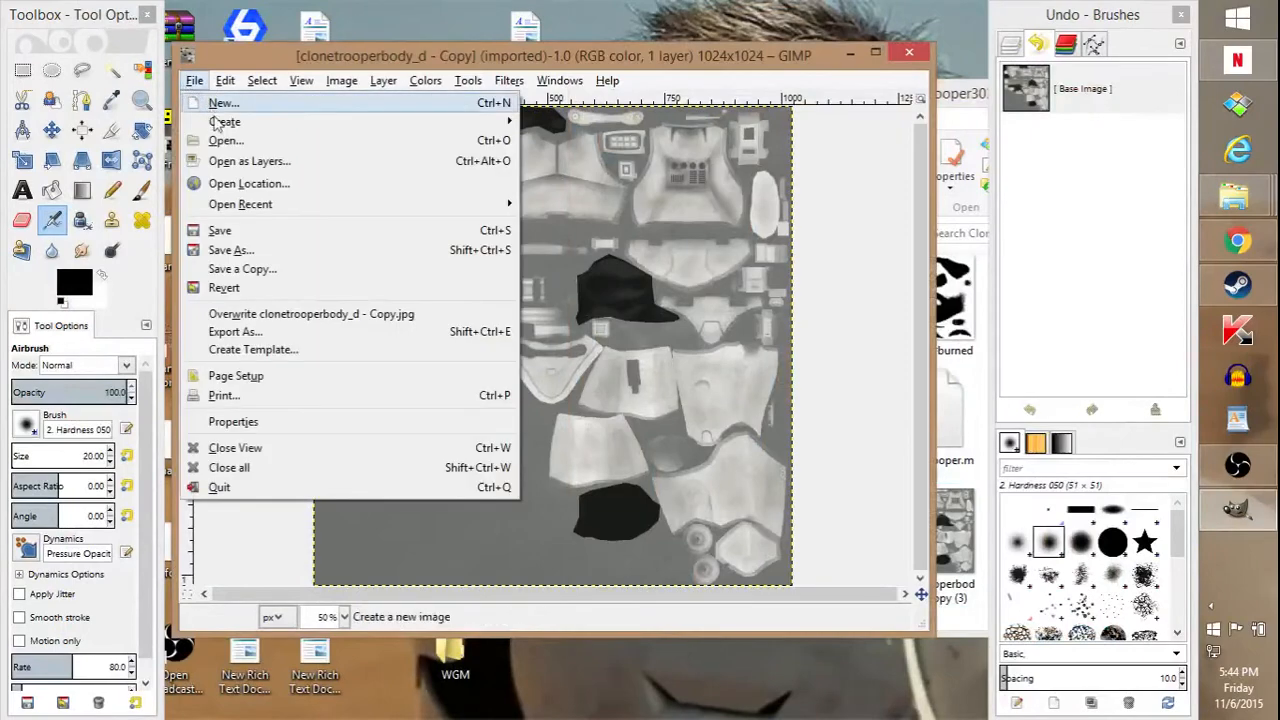
{"action": "left_click", "coordinate": [224, 140]}
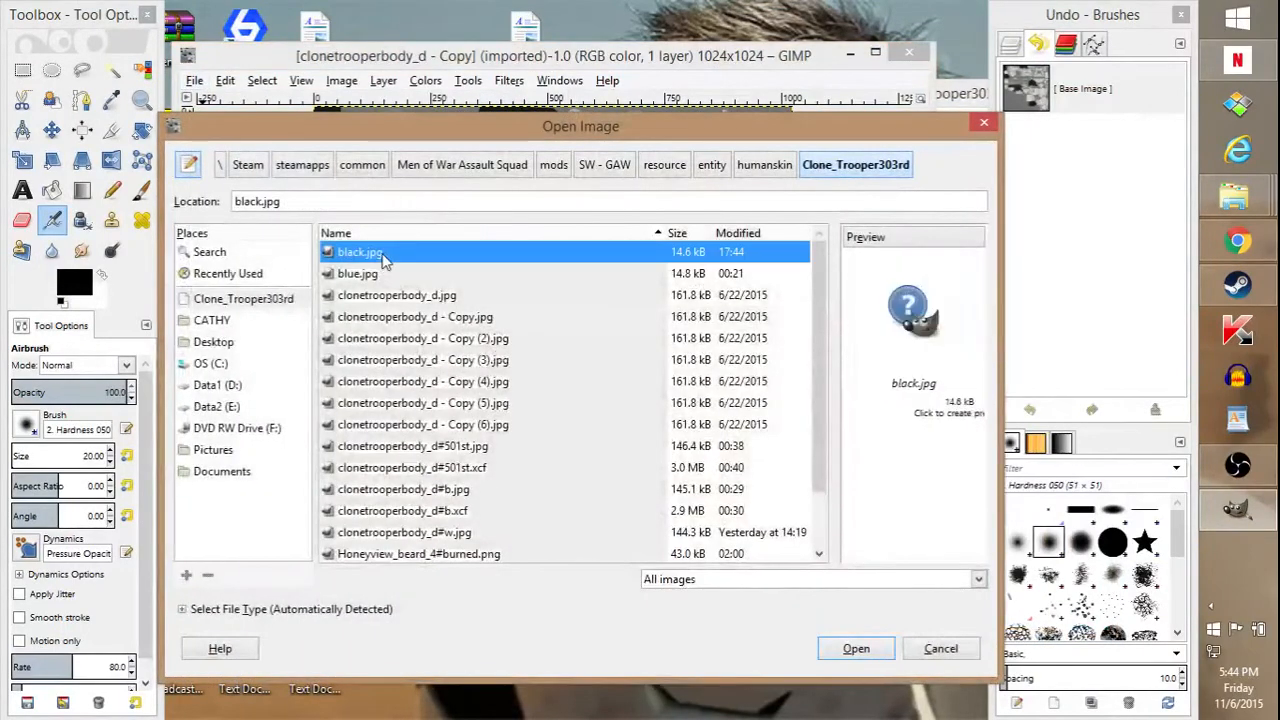
{"action": "left_click", "coordinate": [856, 648]}
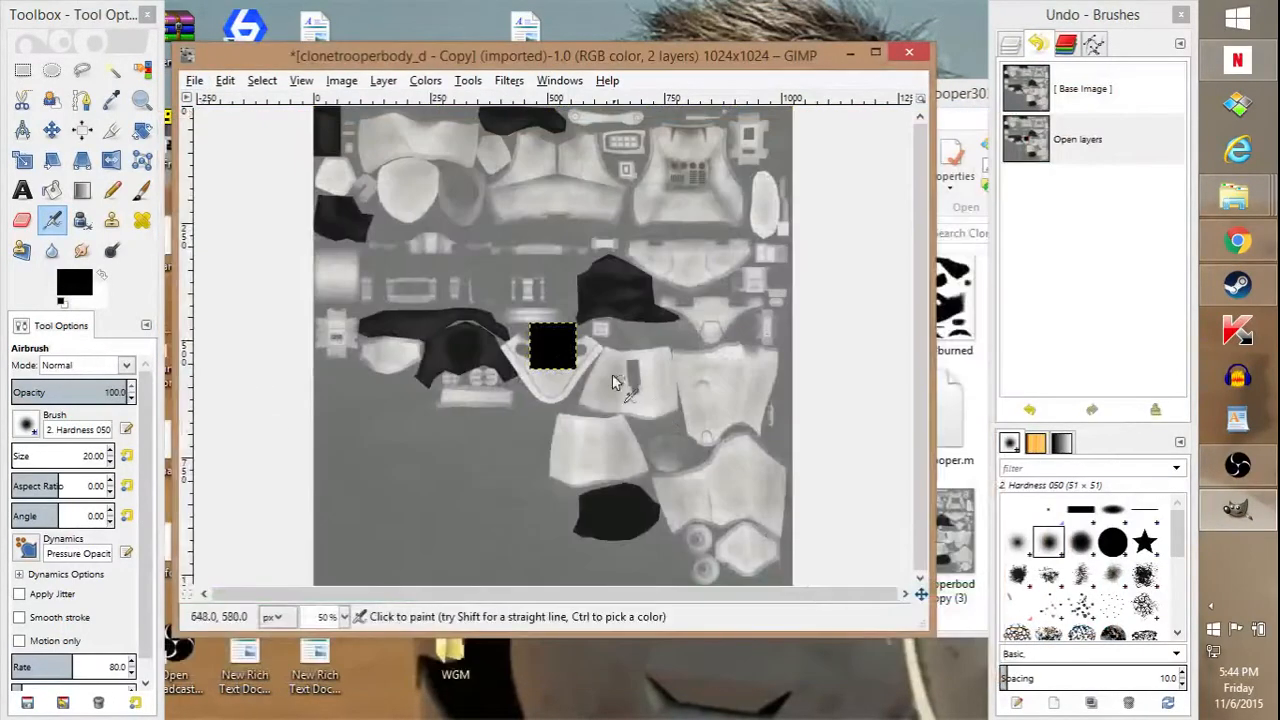
{"action": "left_click", "coordinate": [52, 130]}
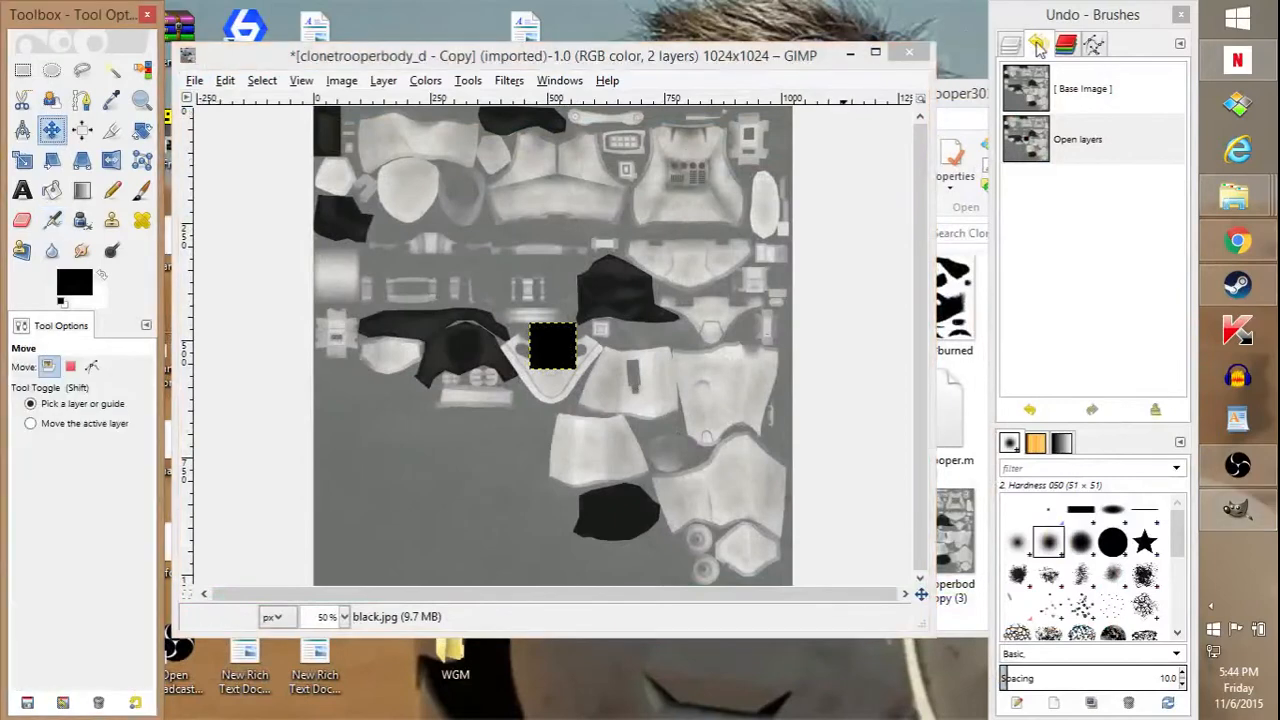
Step: Move the black square toward the chest parts and set its layer opacity to 75%
{"action": "left_click_drag", "start_coordinate": [552, 344], "coordinate": [596, 270]}
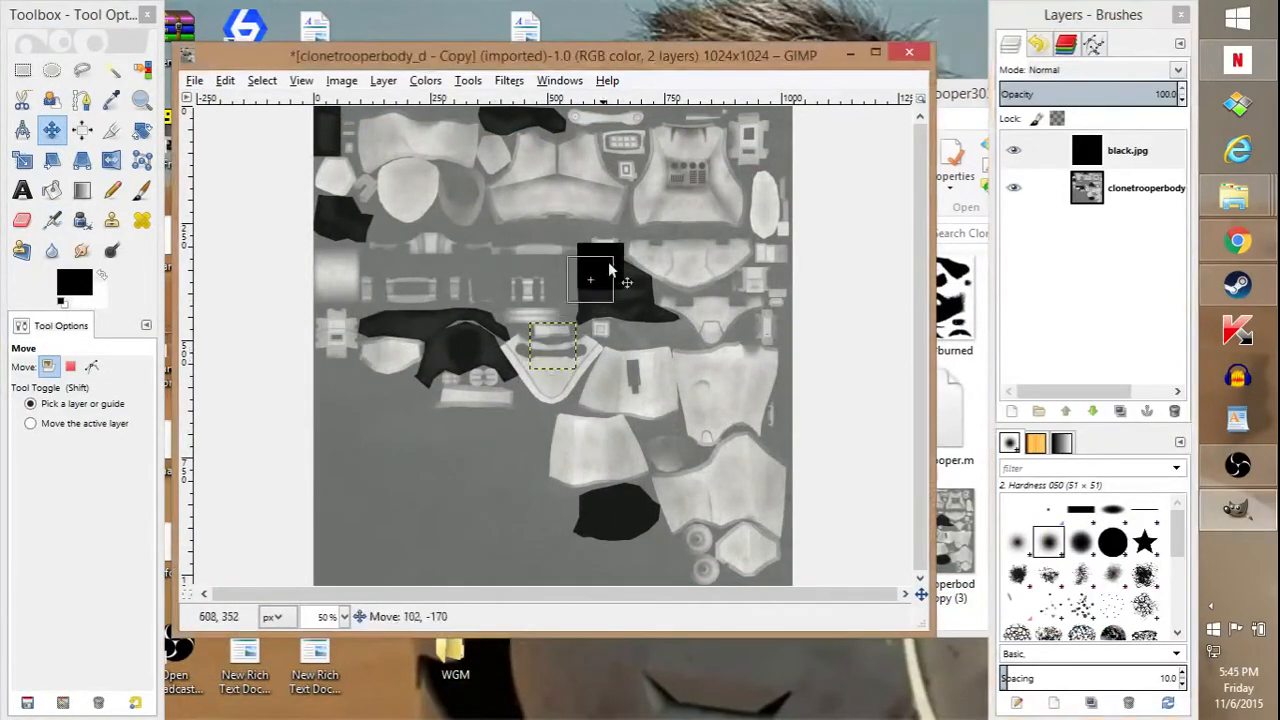
{"action": "left_click_drag", "start_coordinate": [590, 278], "coordinate": [558, 168]}
{"action": "type", "text": "50"}
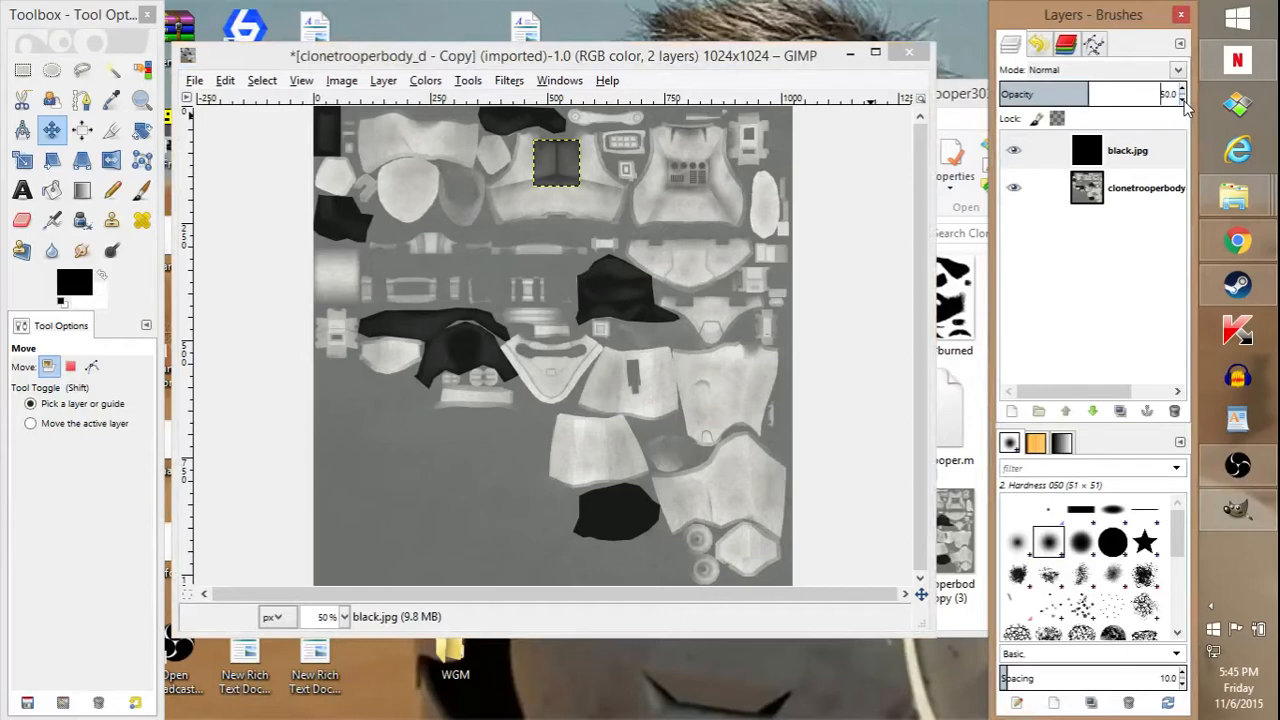
{"action": "left_click_drag", "start_coordinate": [558, 164], "coordinate": [564, 230]}
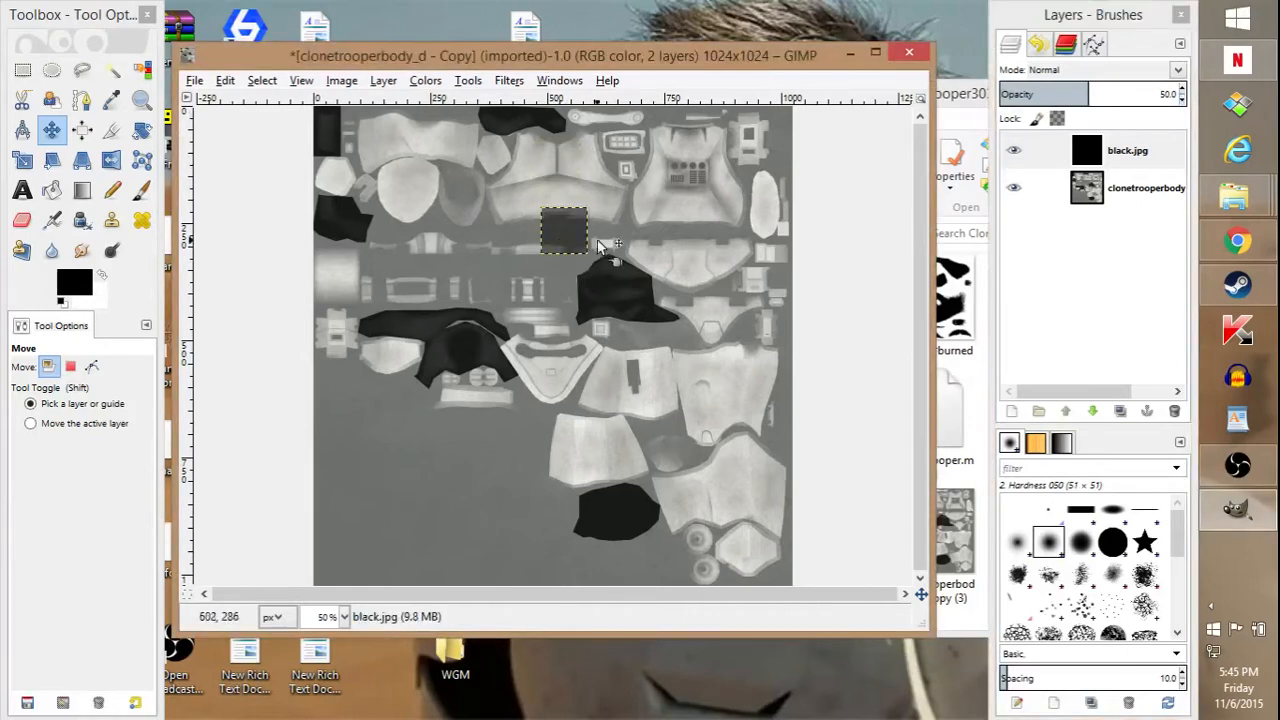
{"action": "left_click_drag", "start_coordinate": [564, 230], "coordinate": [560, 162]}
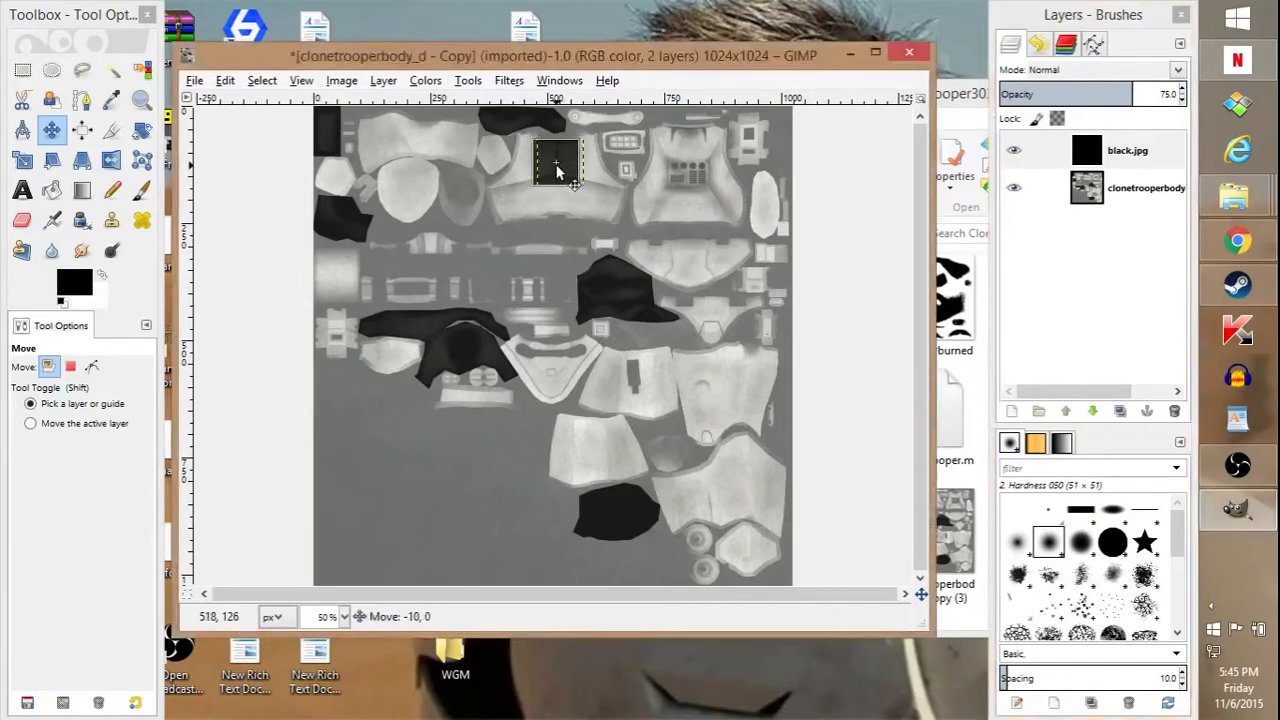
Step: Zoom in on the upper body and position the black square over the round shoulder pad
{"action": "left_click", "coordinate": [142, 100]}
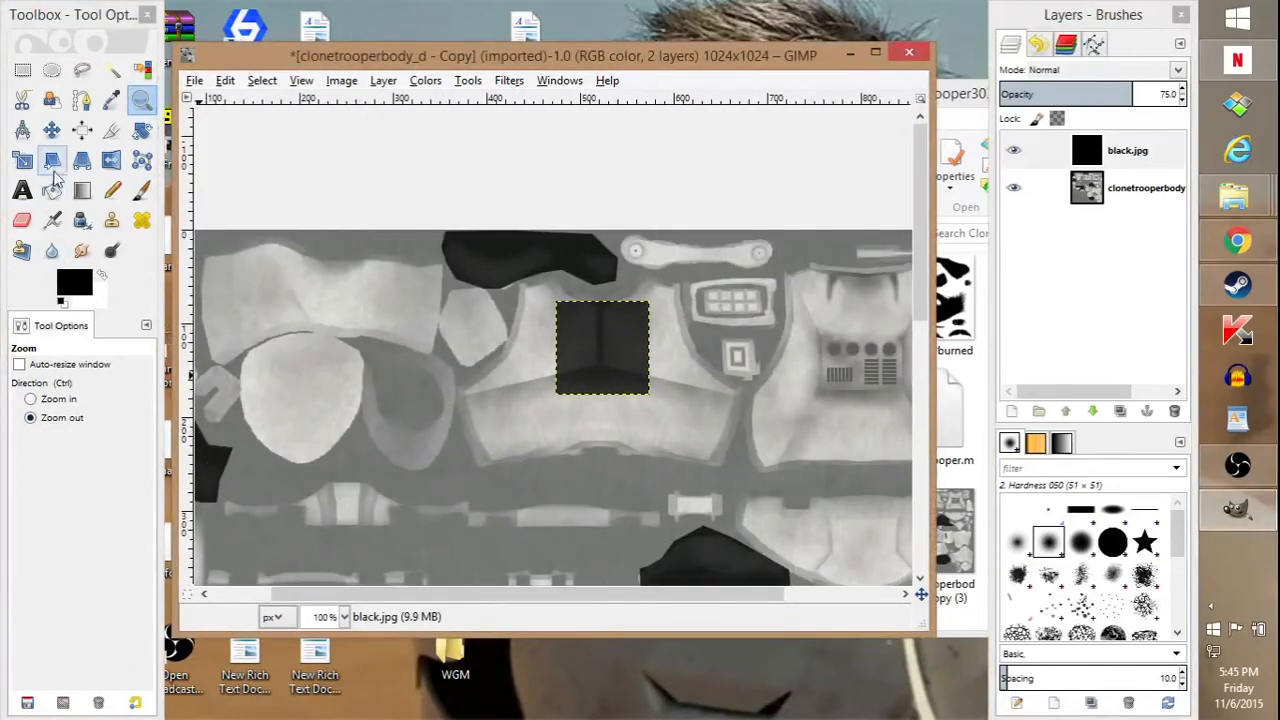
{"action": "left_click_drag", "start_coordinate": [600, 350], "coordinate": [296, 378]}
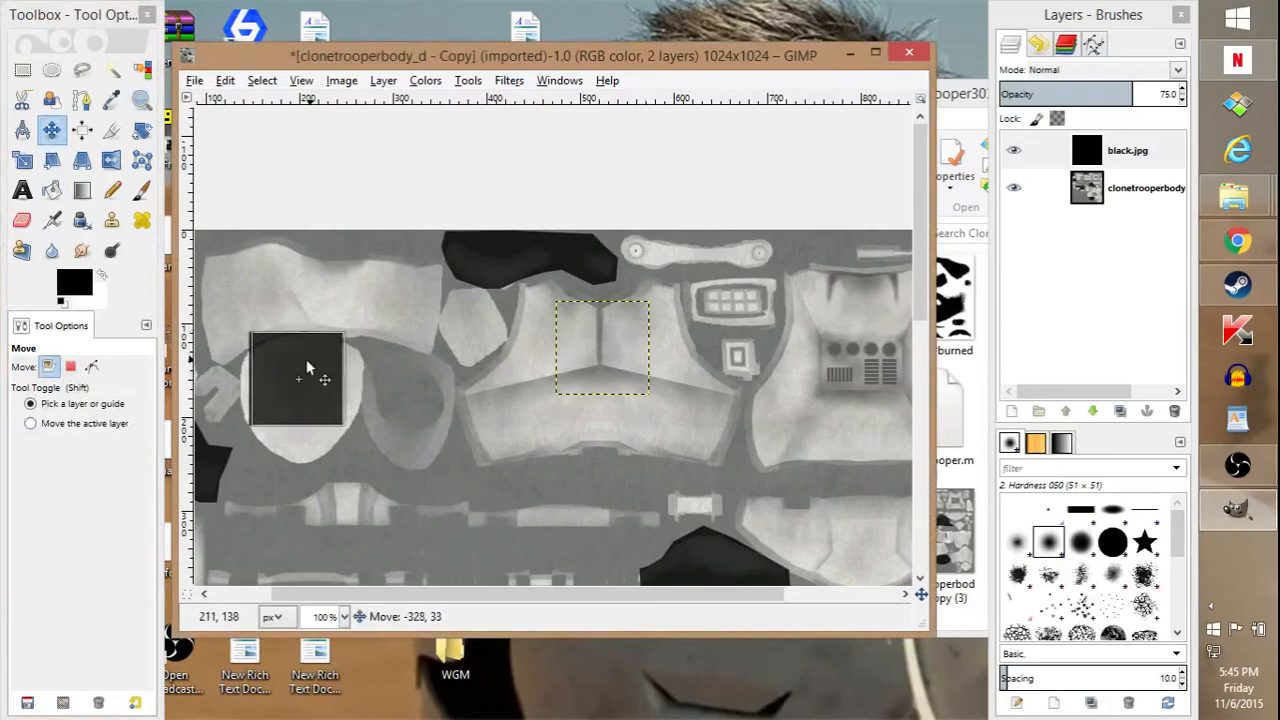
{"action": "left_click_drag", "start_coordinate": [304, 376], "coordinate": [290, 360]}
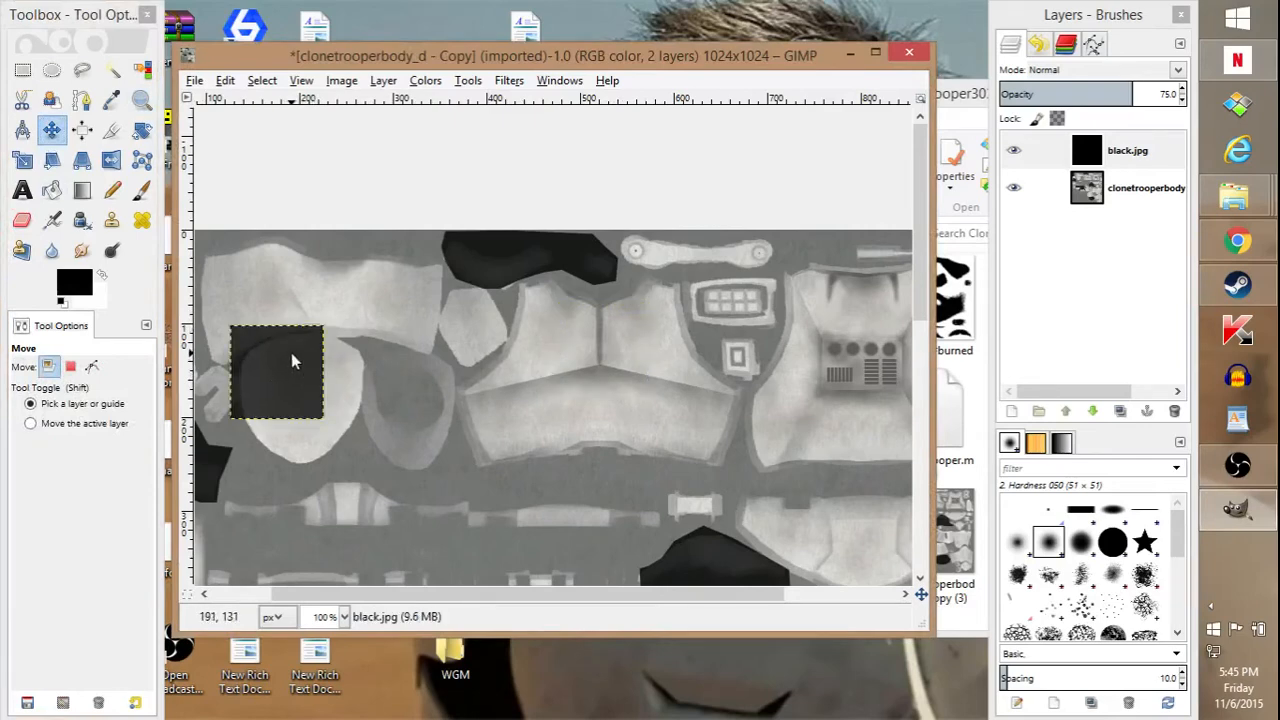
Step: Duplicate the black square layer and move the duplicate aside
{"action": "right_click", "coordinate": [1088, 150]}
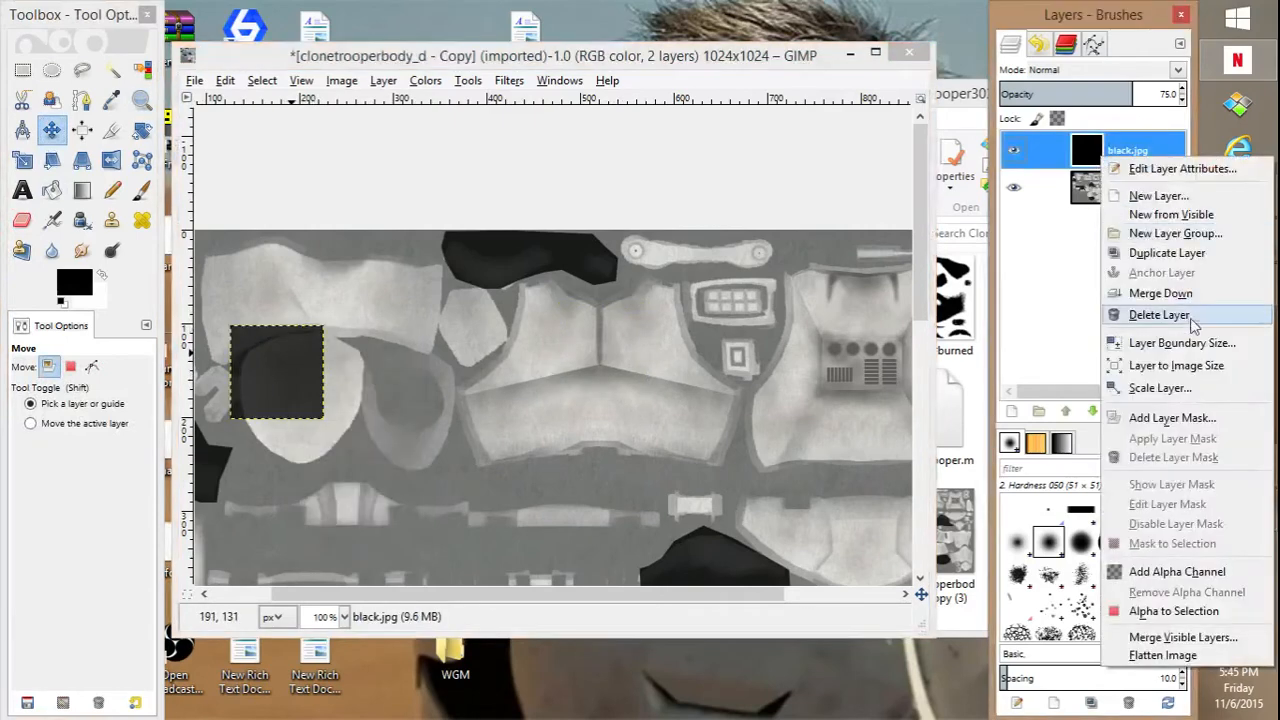
{"action": "mouse_move", "coordinate": [1166, 252]}
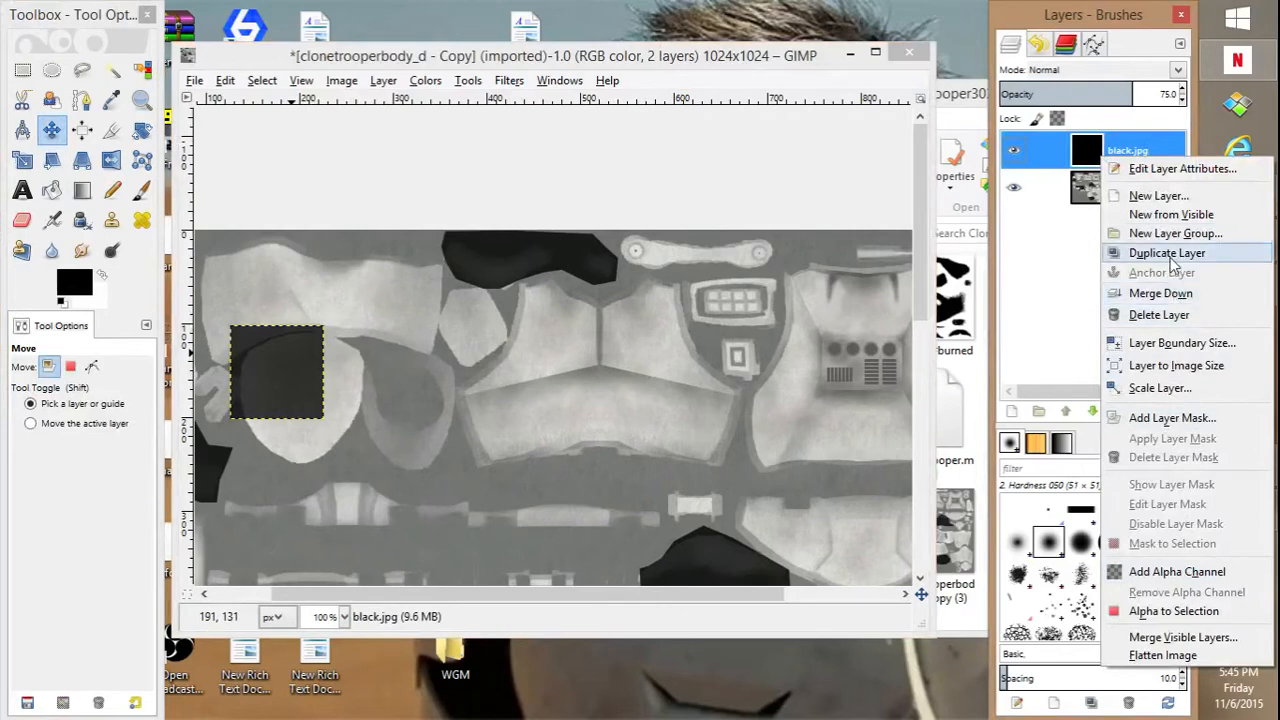
{"action": "left_click", "coordinate": [1166, 252]}
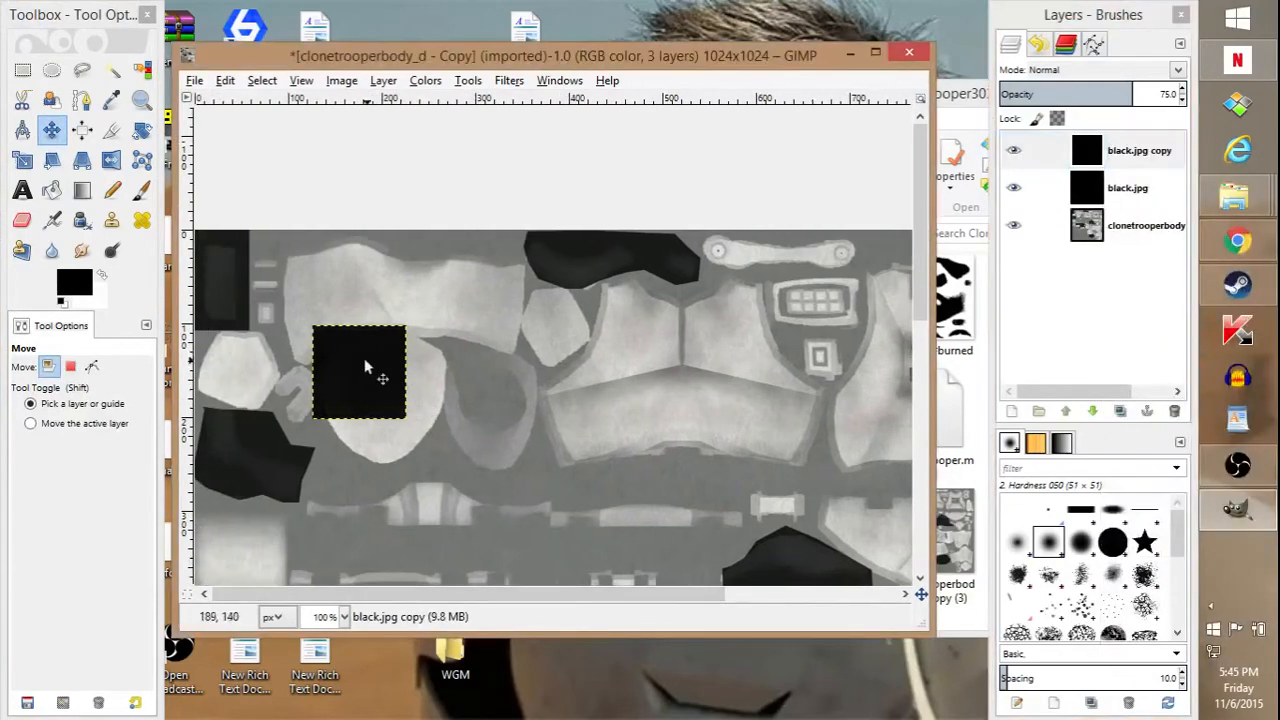
{"action": "left_click_drag", "start_coordinate": [360, 374], "coordinate": [288, 200]}
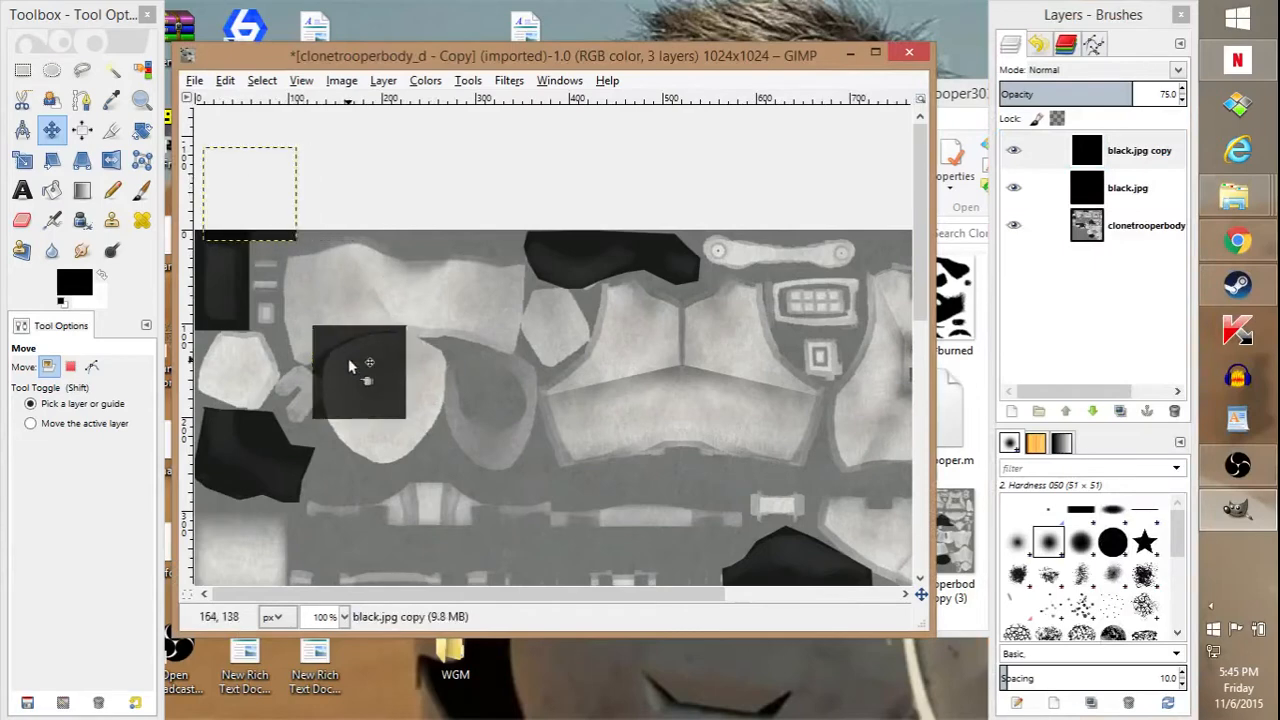
Step: Scale the black square layer to 168 × 155 pixels so it covers the shoulder pad
{"action": "left_click", "coordinate": [1128, 188]}
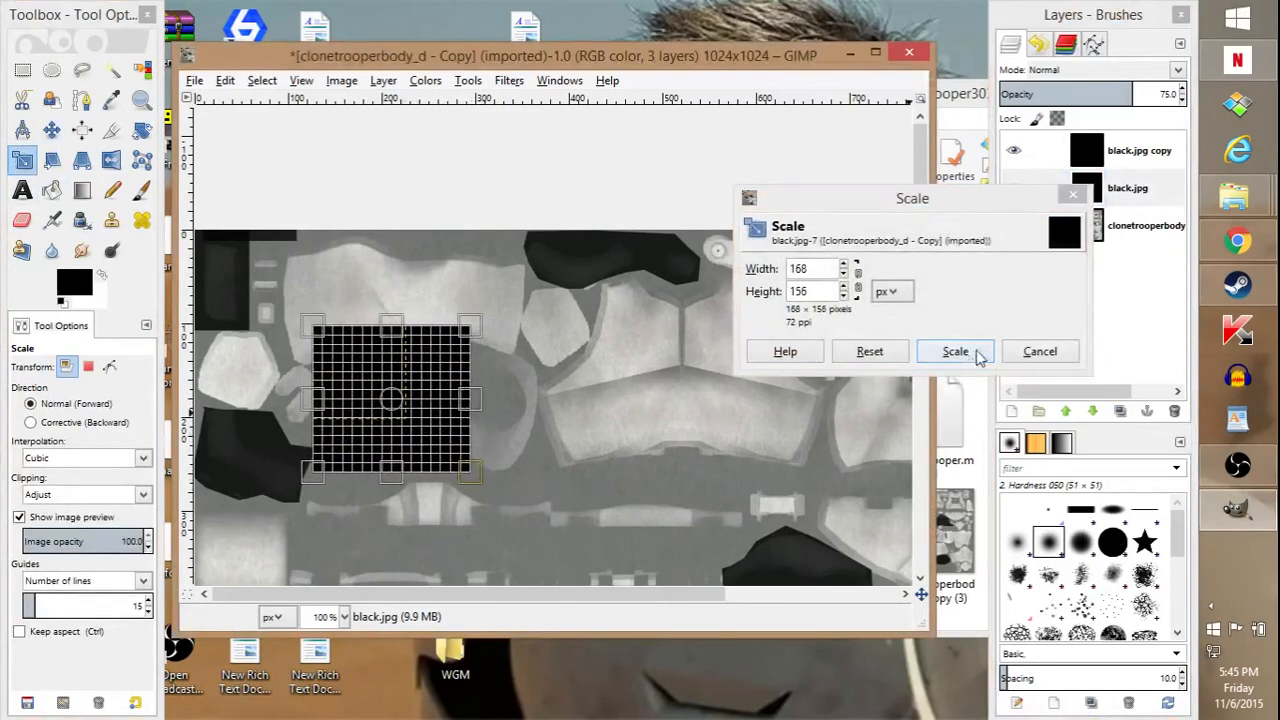
{"action": "left_click", "coordinate": [954, 352]}
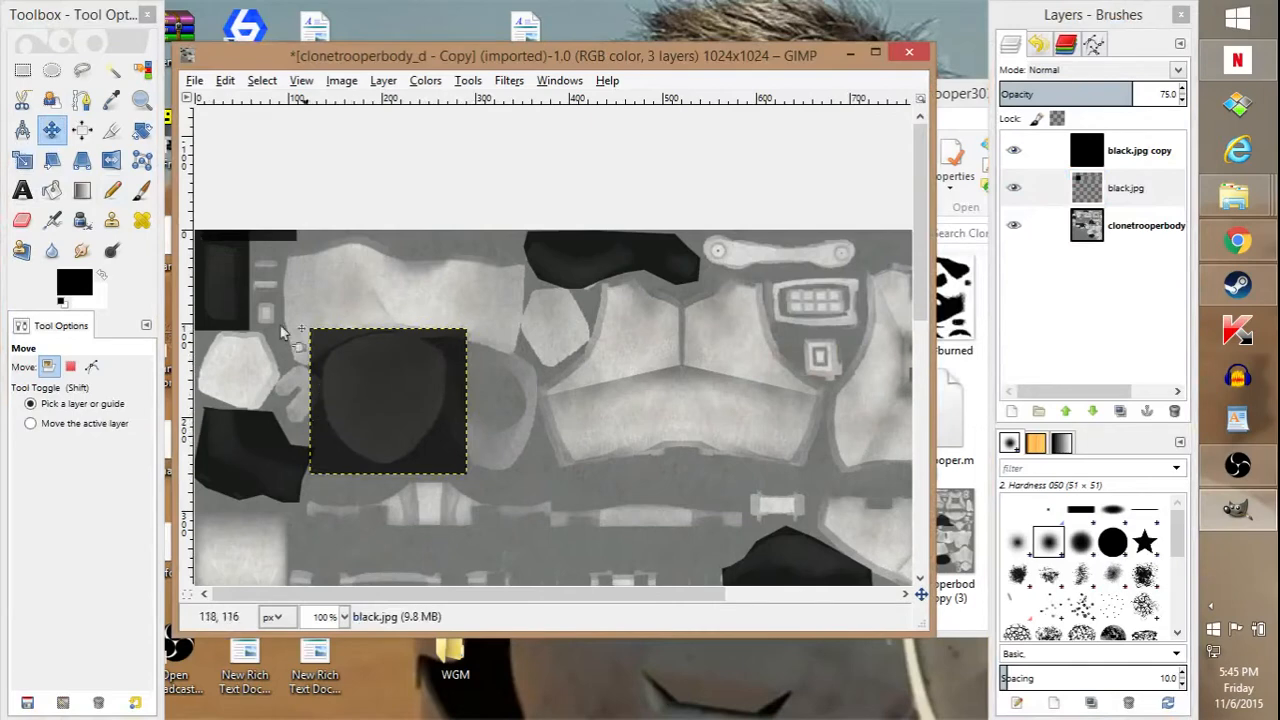
{"action": "left_click", "coordinate": [22, 220]}
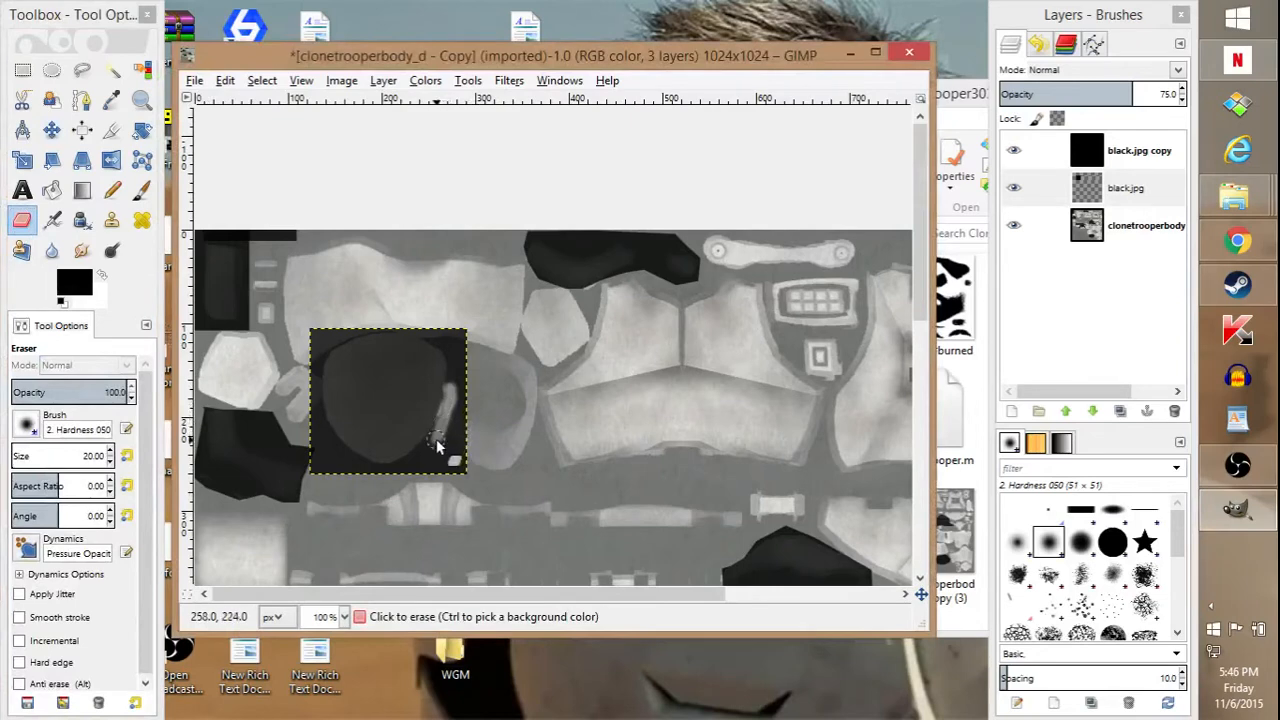
Step: Erase a band of black along the shoulder pad's outline so its shape shows through
{"action": "left_click_drag", "start_coordinate": [436, 448], "coordinate": [364, 478]}
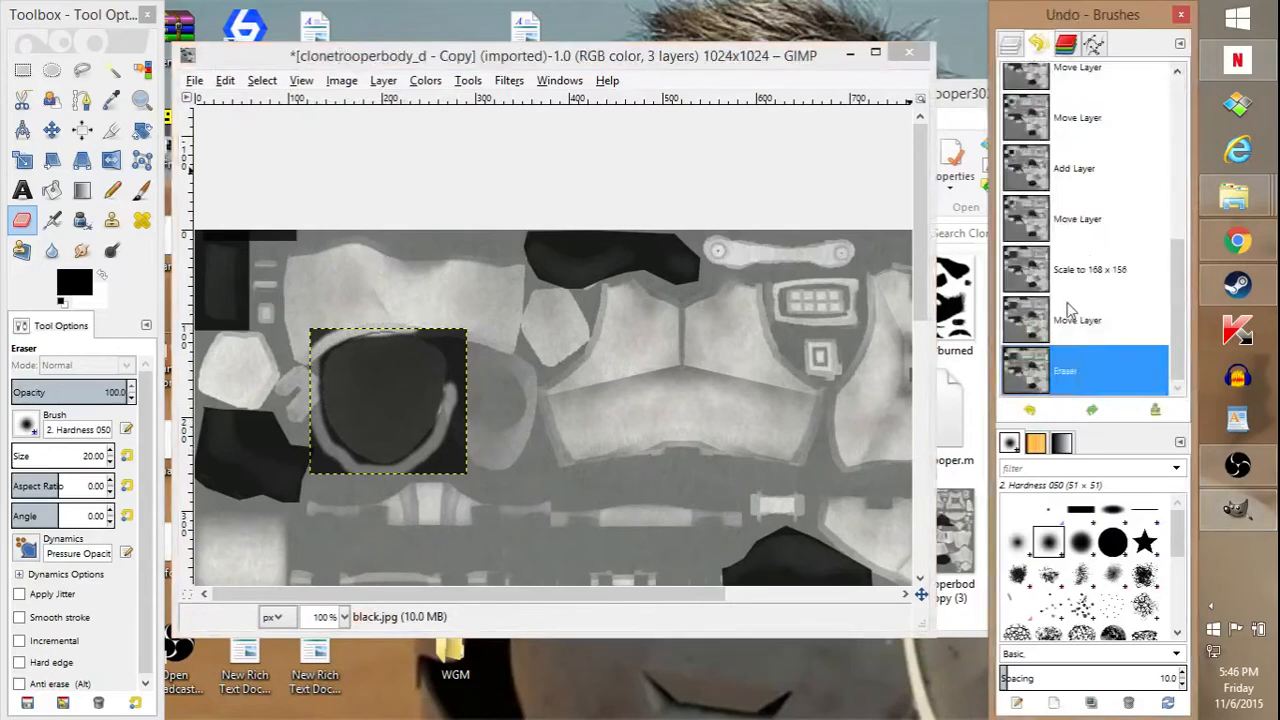
{"action": "left_click", "coordinate": [142, 100]}
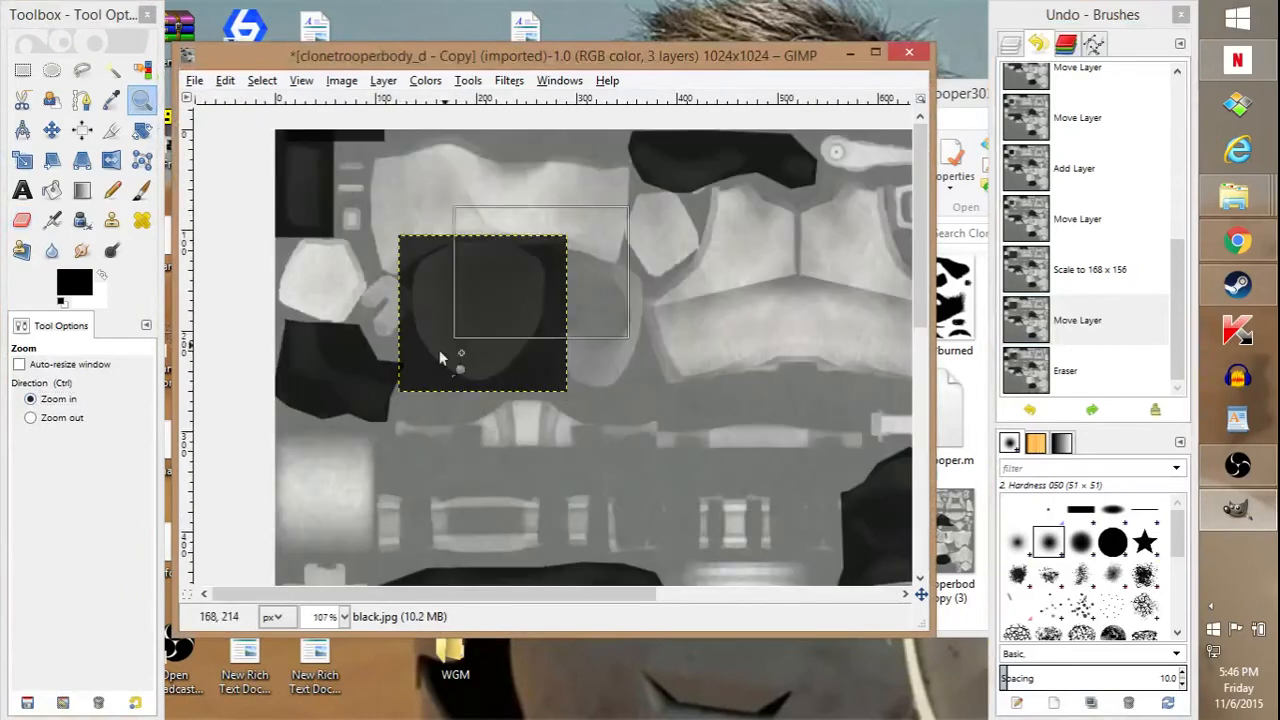
Step: Erase the black around the shoulder pad's top, left and lower-left edges
{"action": "left_click", "coordinate": [22, 220]}
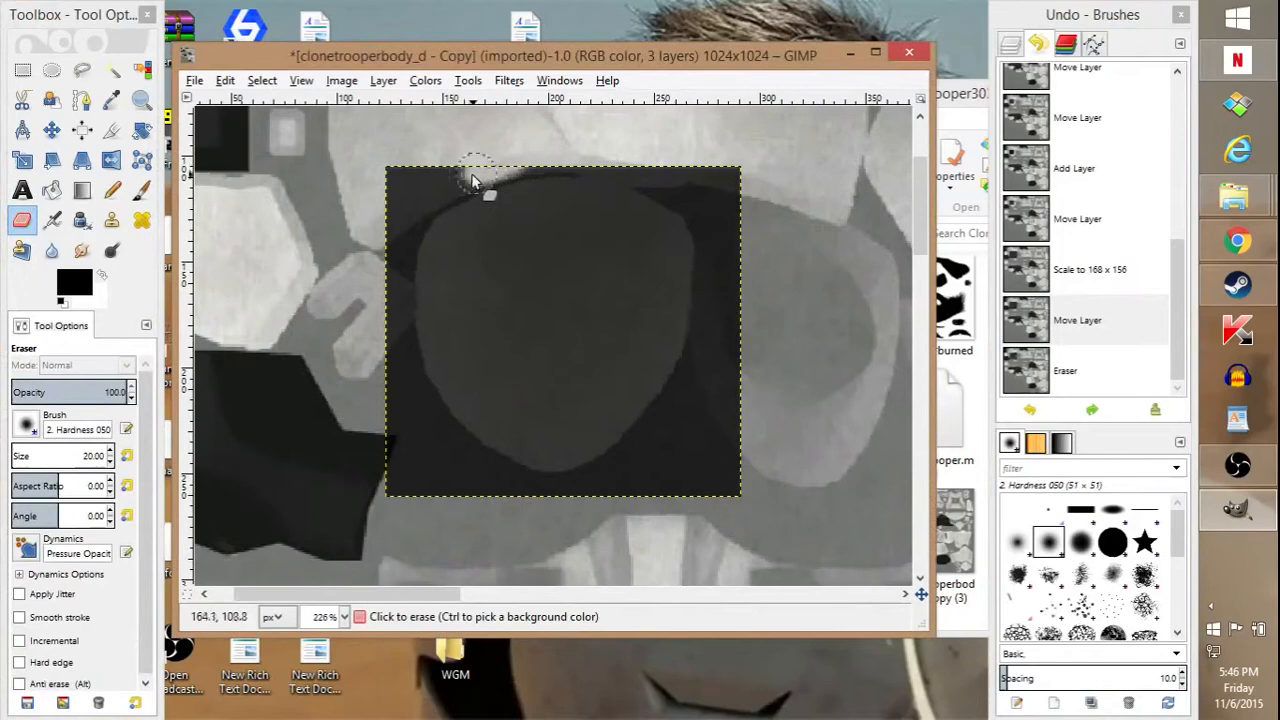
{"action": "left_click_drag", "start_coordinate": [476, 180], "coordinate": [396, 296]}
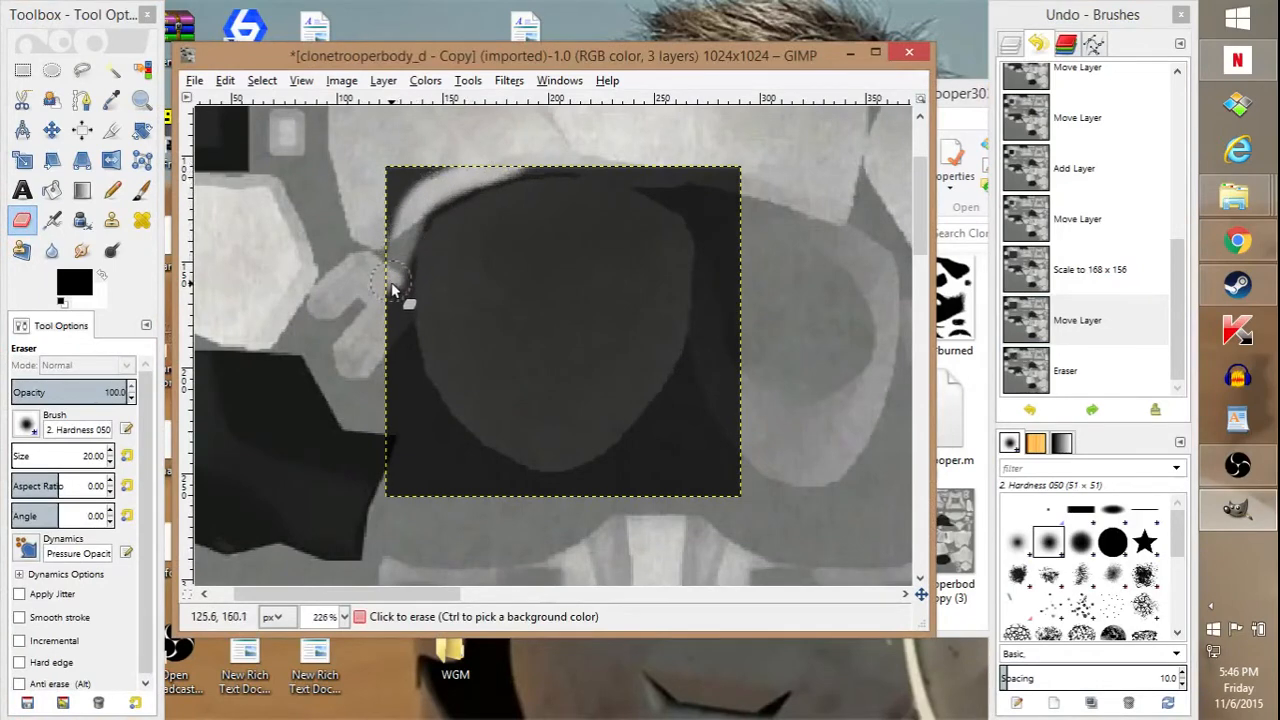
{"action": "left_click_drag", "start_coordinate": [390, 284], "coordinate": [430, 440]}
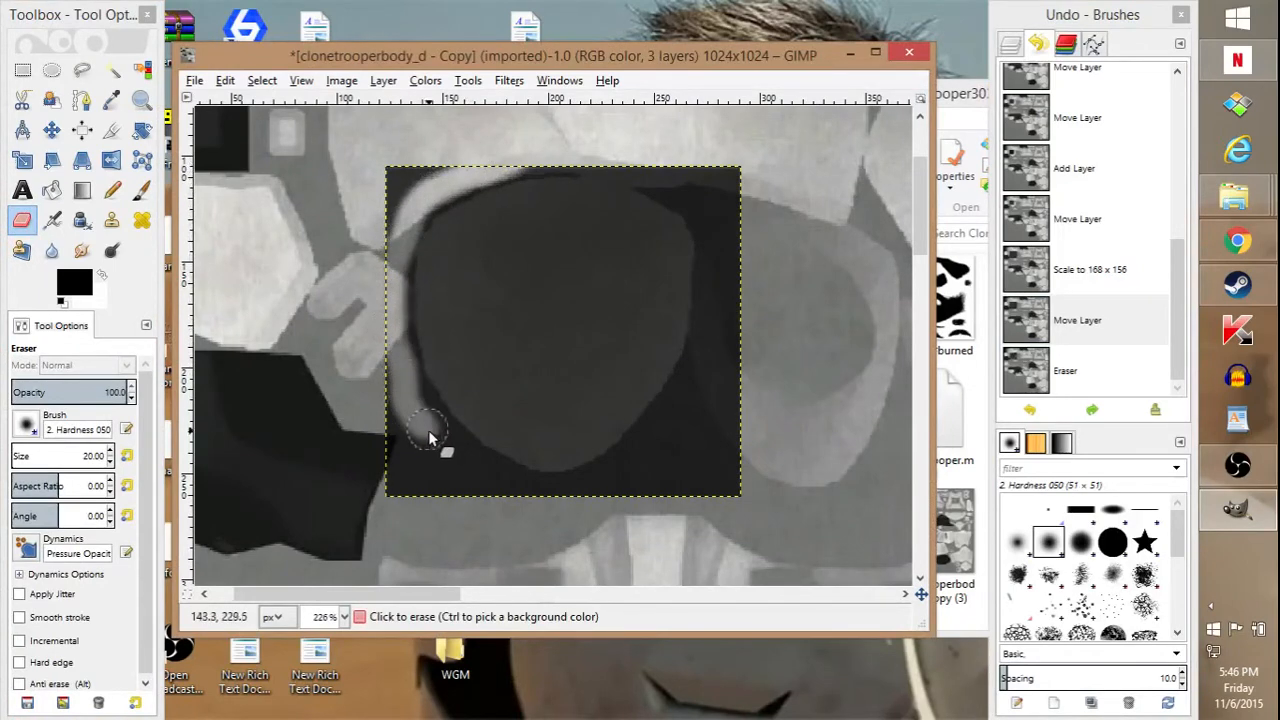
{"action": "left_click_drag", "start_coordinate": [430, 440], "coordinate": [604, 496]}
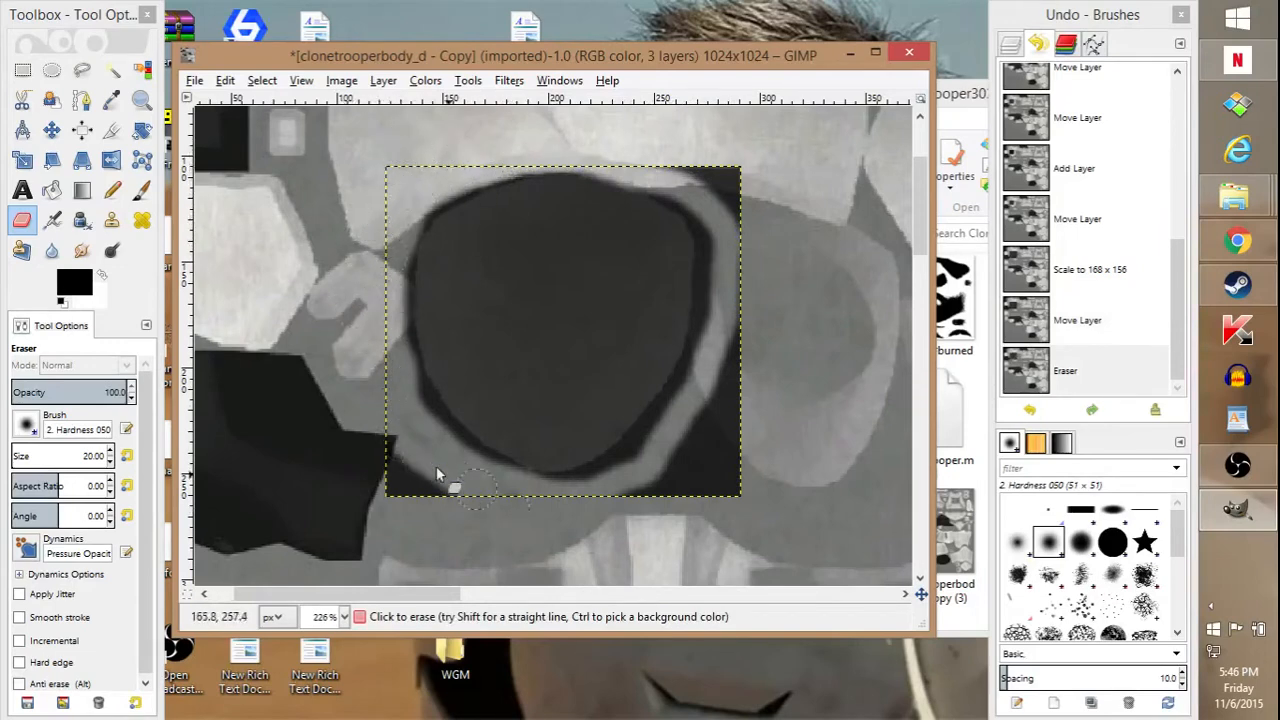
Step: Erase the remaining excess around the pad's outline so a dark oval matches the armour piece
{"action": "left_click_drag", "start_coordinate": [456, 486], "coordinate": [690, 510]}
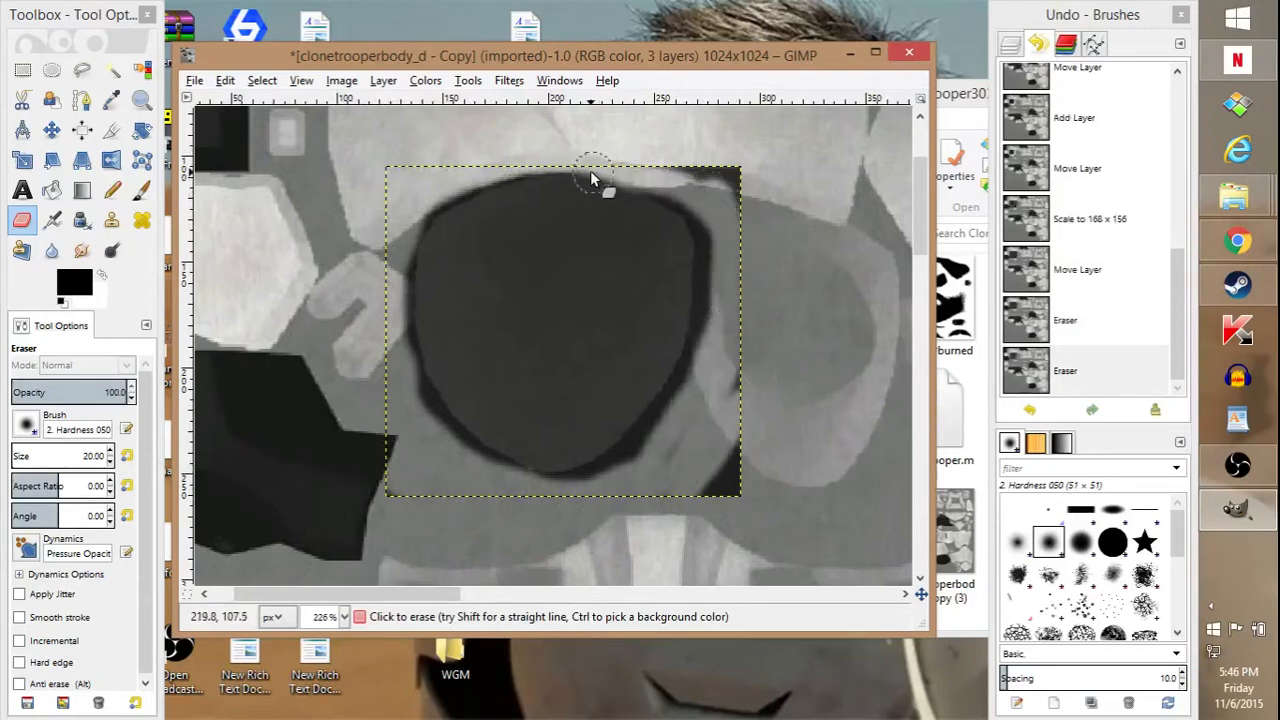
{"action": "left_click_drag", "start_coordinate": [596, 180], "coordinate": [440, 230]}
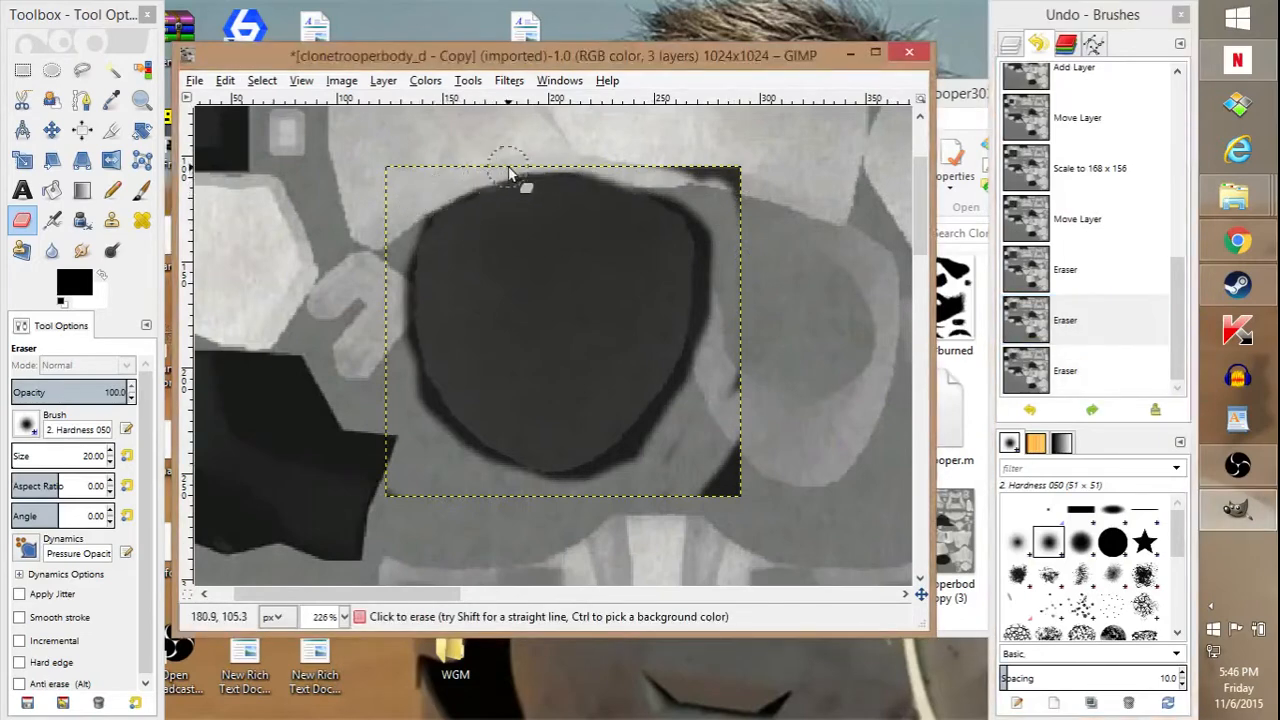
{"action": "mouse_move", "coordinate": [548, 164]}
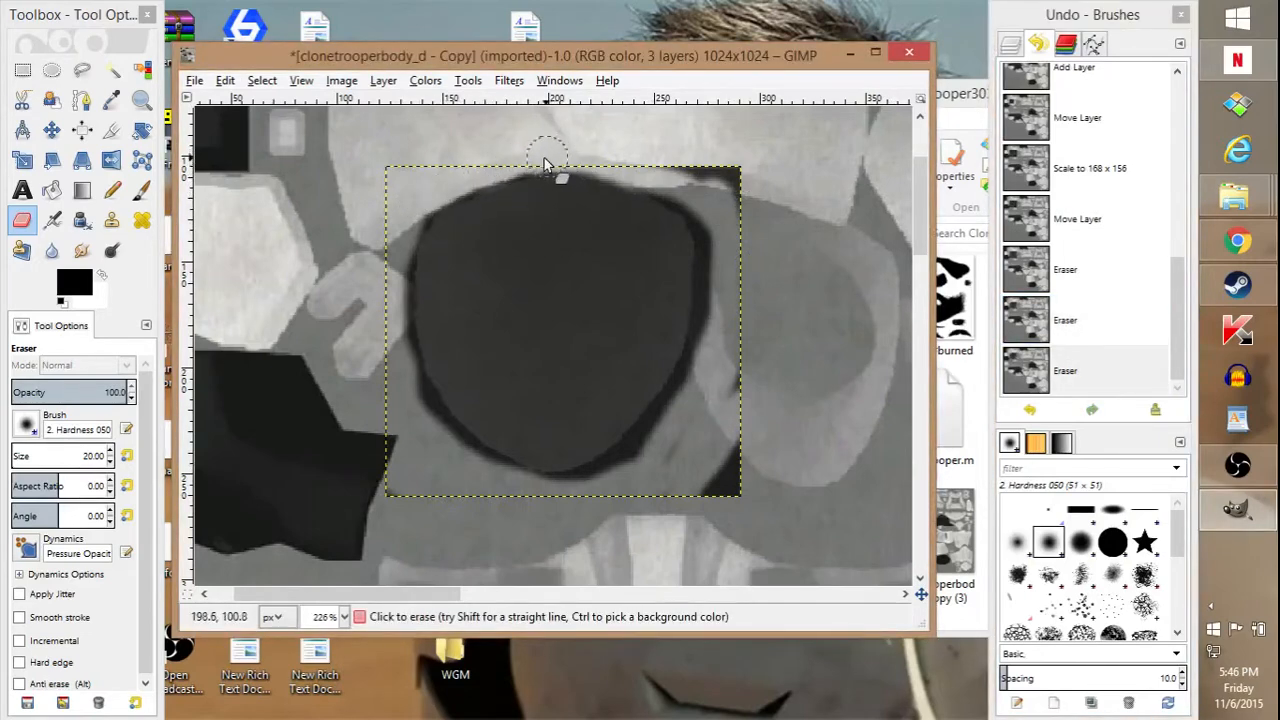
{"action": "left_click_drag", "start_coordinate": [548, 160], "coordinate": [710, 200]}
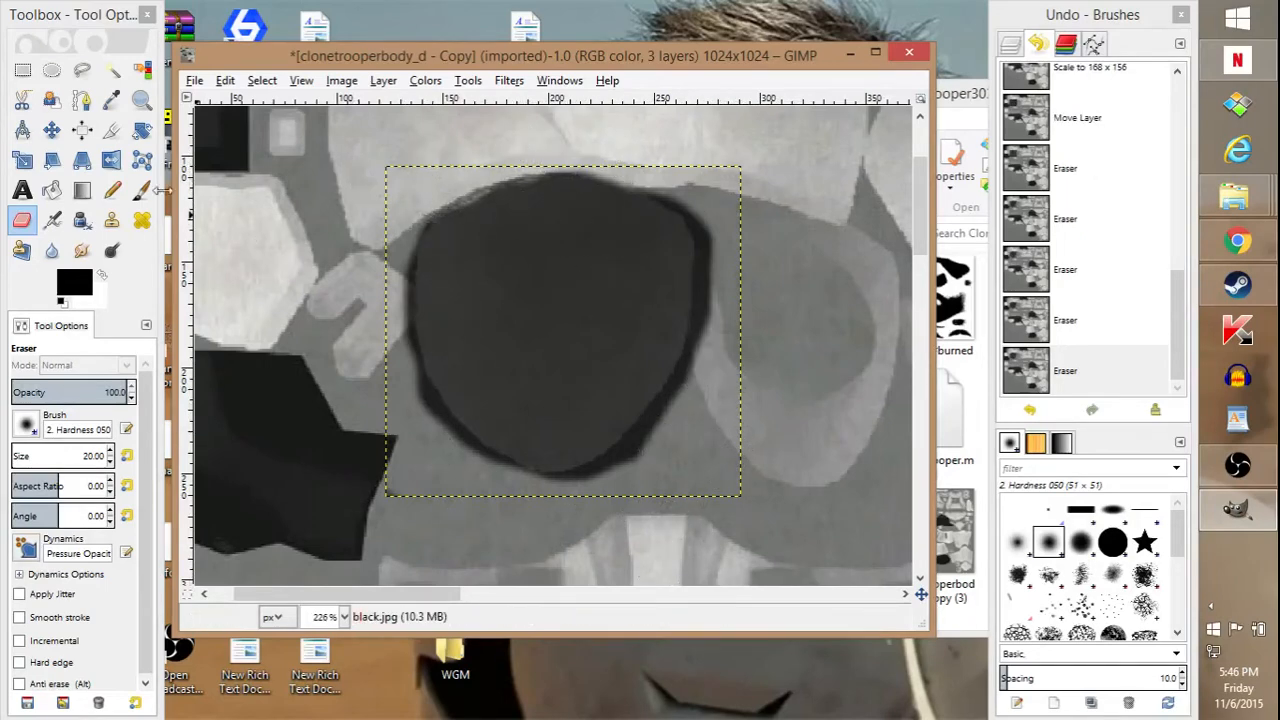
{"action": "left_click", "coordinate": [142, 100]}
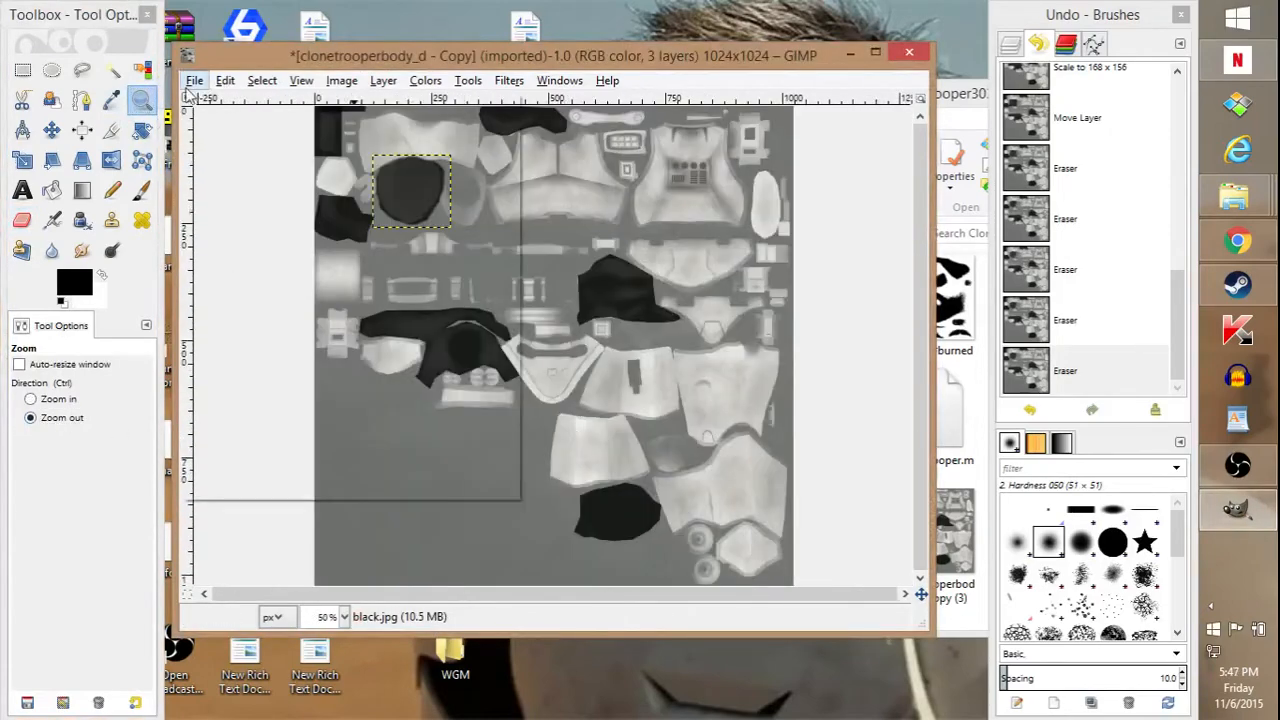
Step: Attempt to save the texture under the new name clonetrooperbody_d.jpg
{"action": "left_click", "coordinate": [194, 80]}
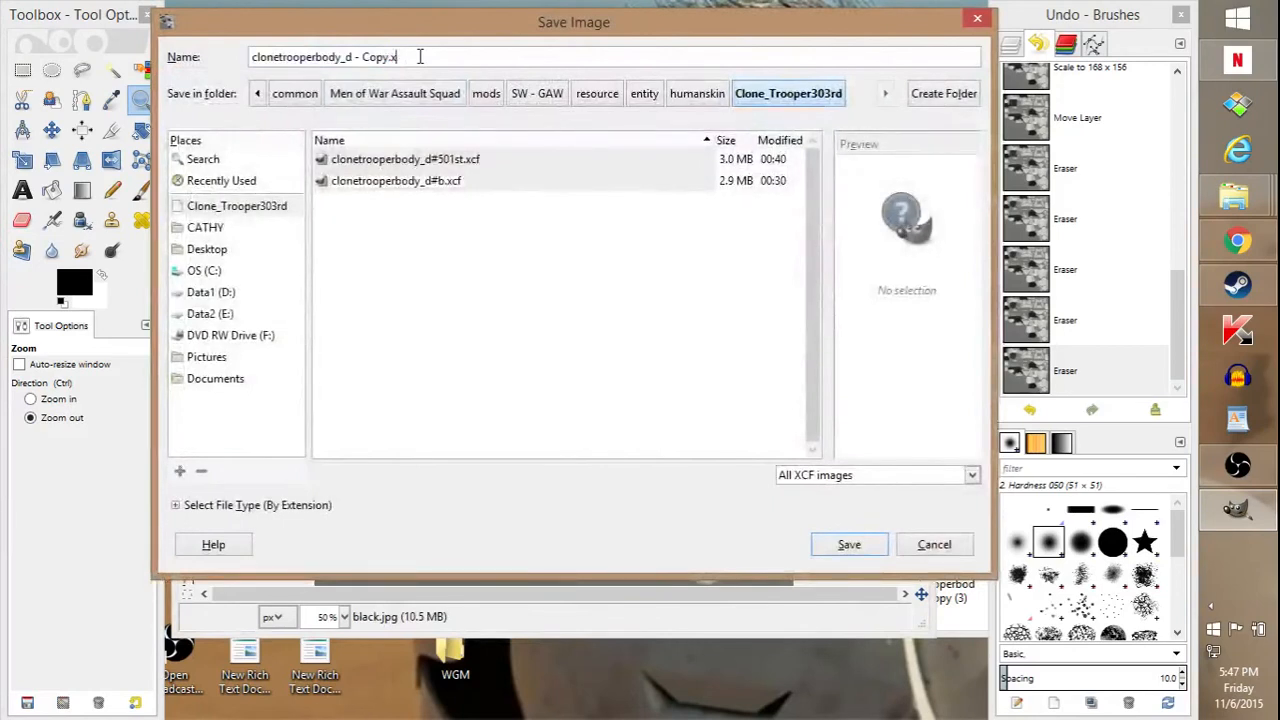
{"action": "type", "text": "jpg"}
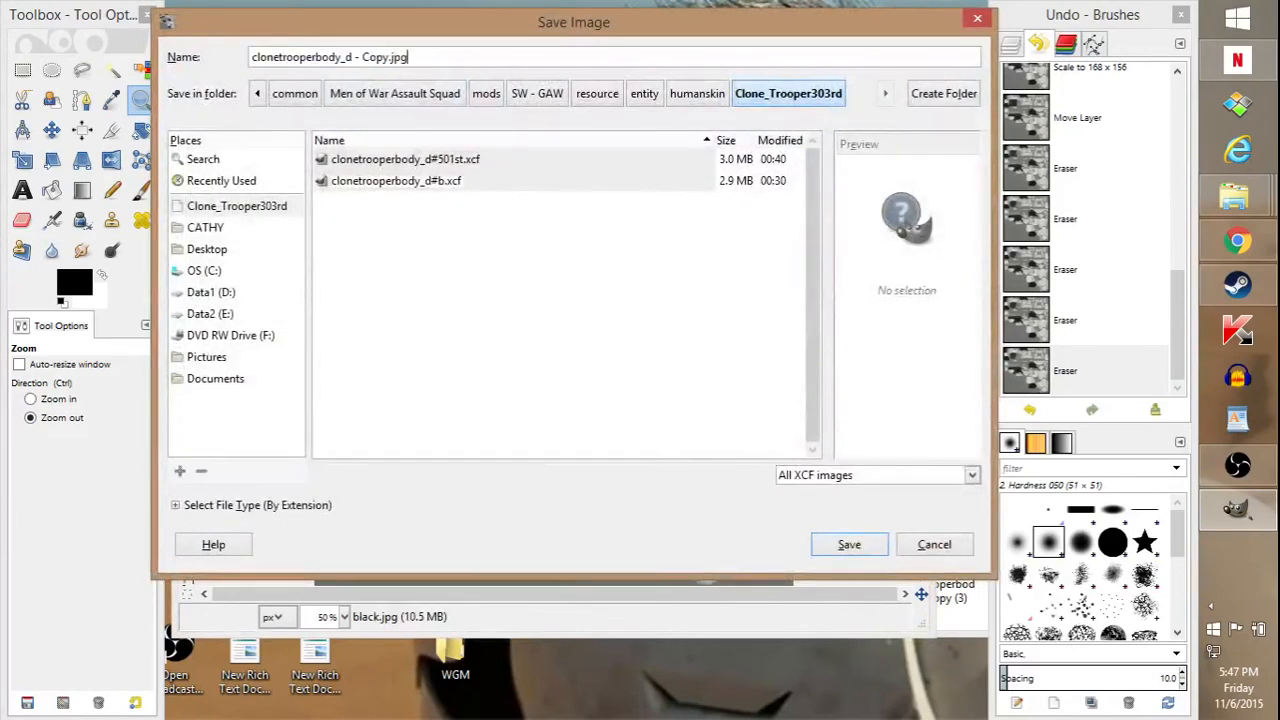
{"action": "mouse_move", "coordinate": [728, 384]}
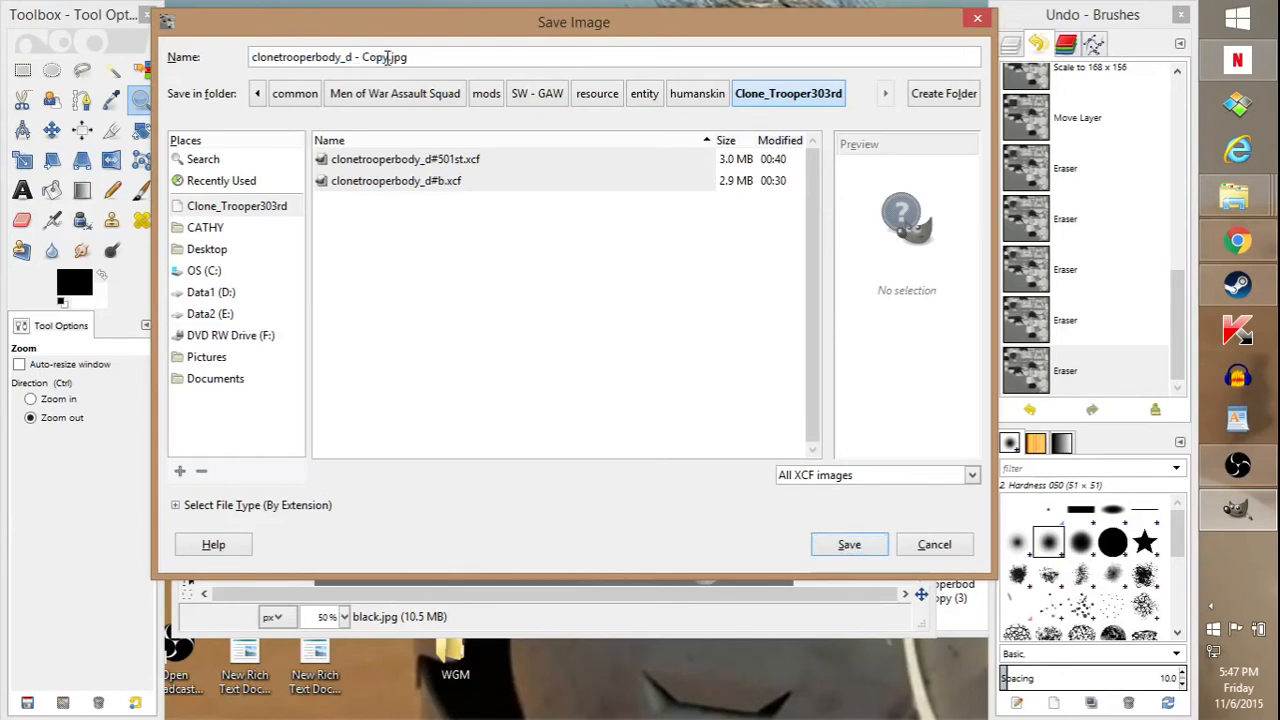
{"action": "type", "text": "clonetrooperbody_d.jpg"}
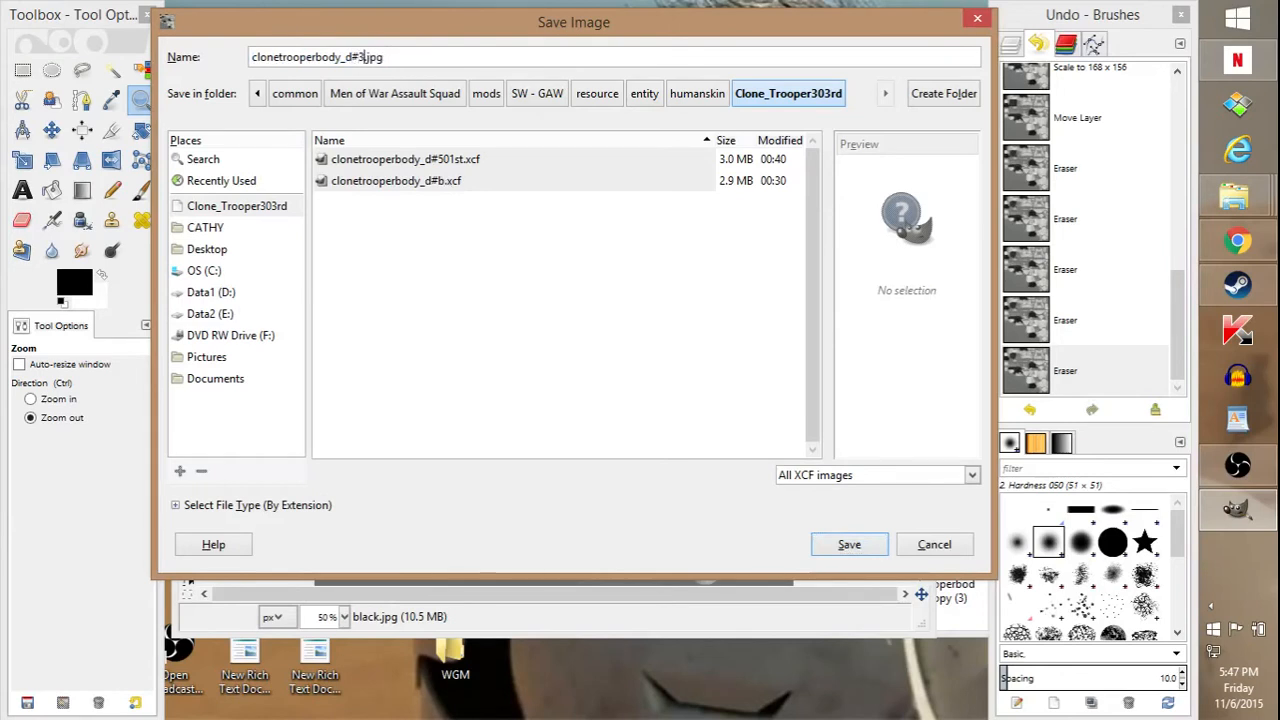
{"action": "left_click", "coordinate": [848, 544]}
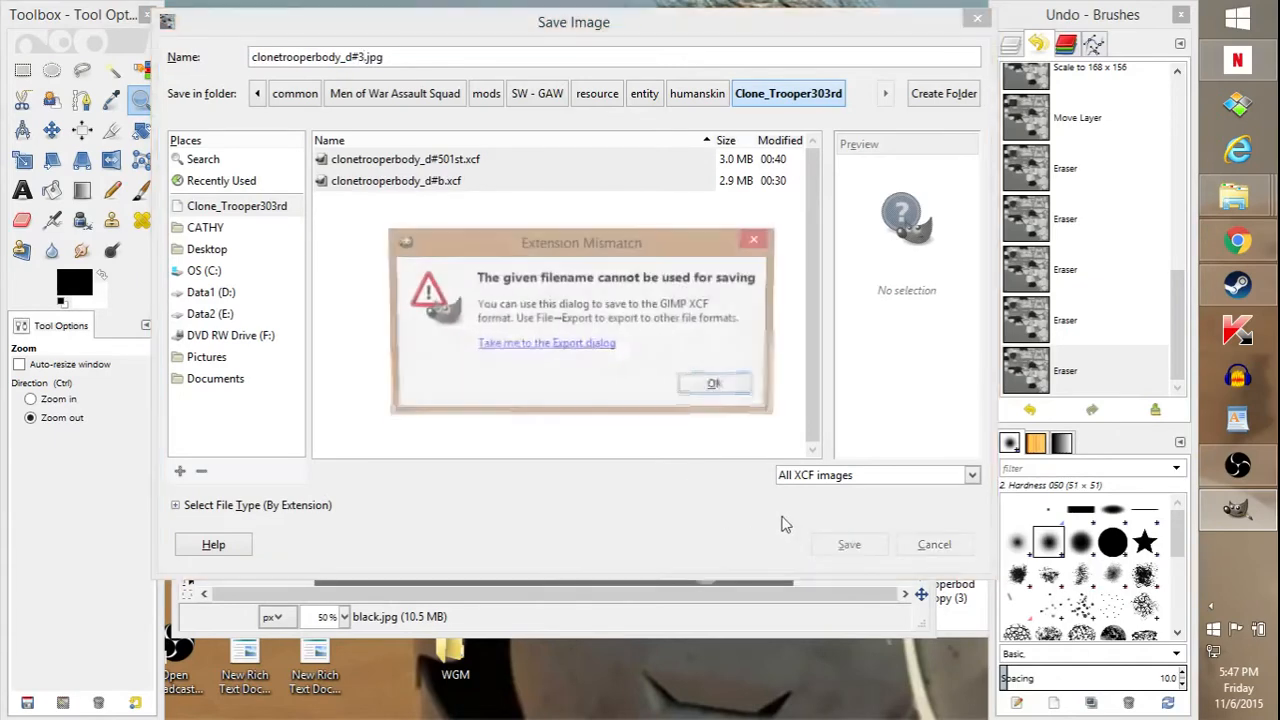
Step: Export the texture as a JPEG into the Clone_Trooper303rd folder instead
{"action": "left_click", "coordinate": [548, 342]}
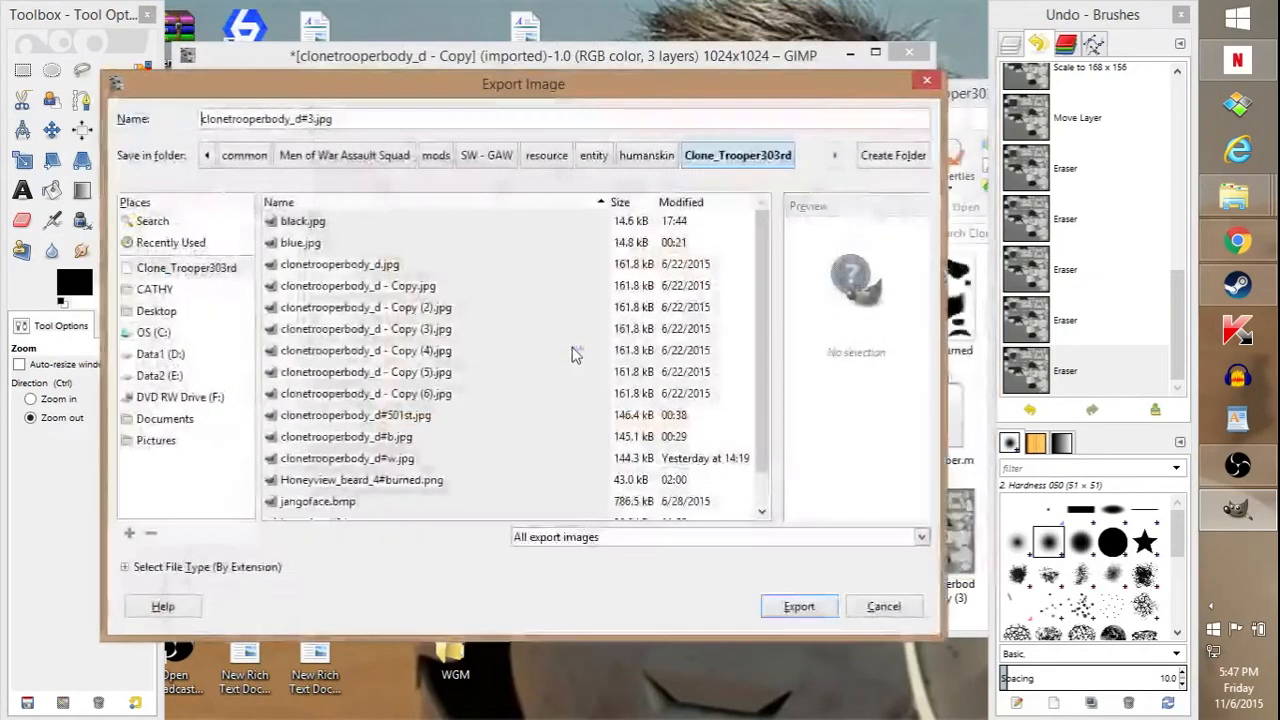
{"action": "left_click", "coordinate": [798, 606]}
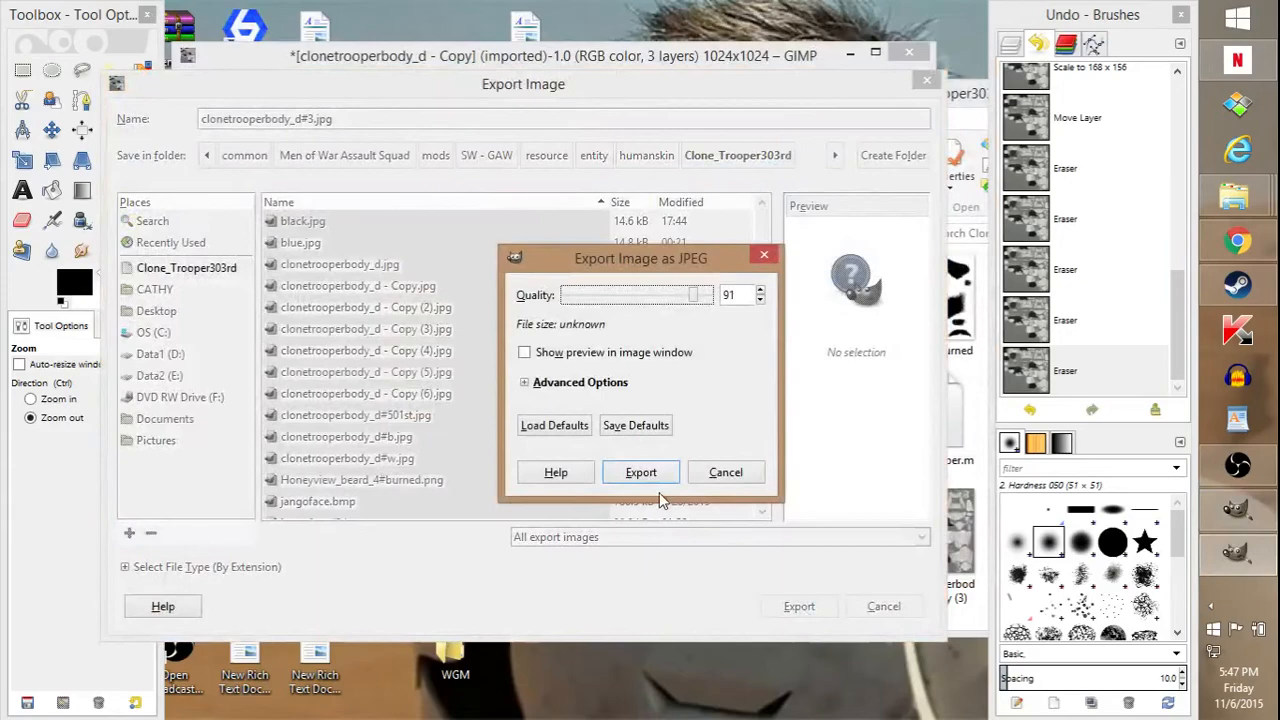
{"action": "left_click", "coordinate": [640, 472]}
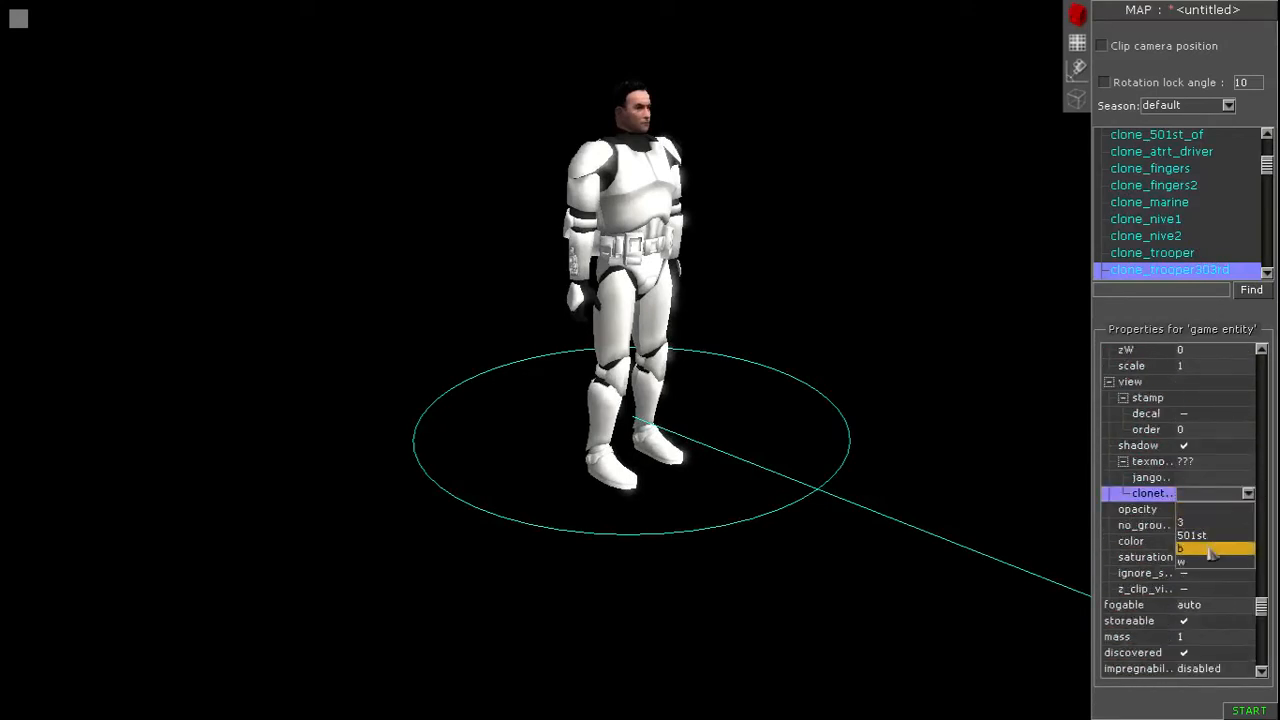
Step: Apply the new texmod variant to the trooper, view its dark shoulder pads, then exit the session
{"action": "left_click", "coordinate": [1192, 536]}
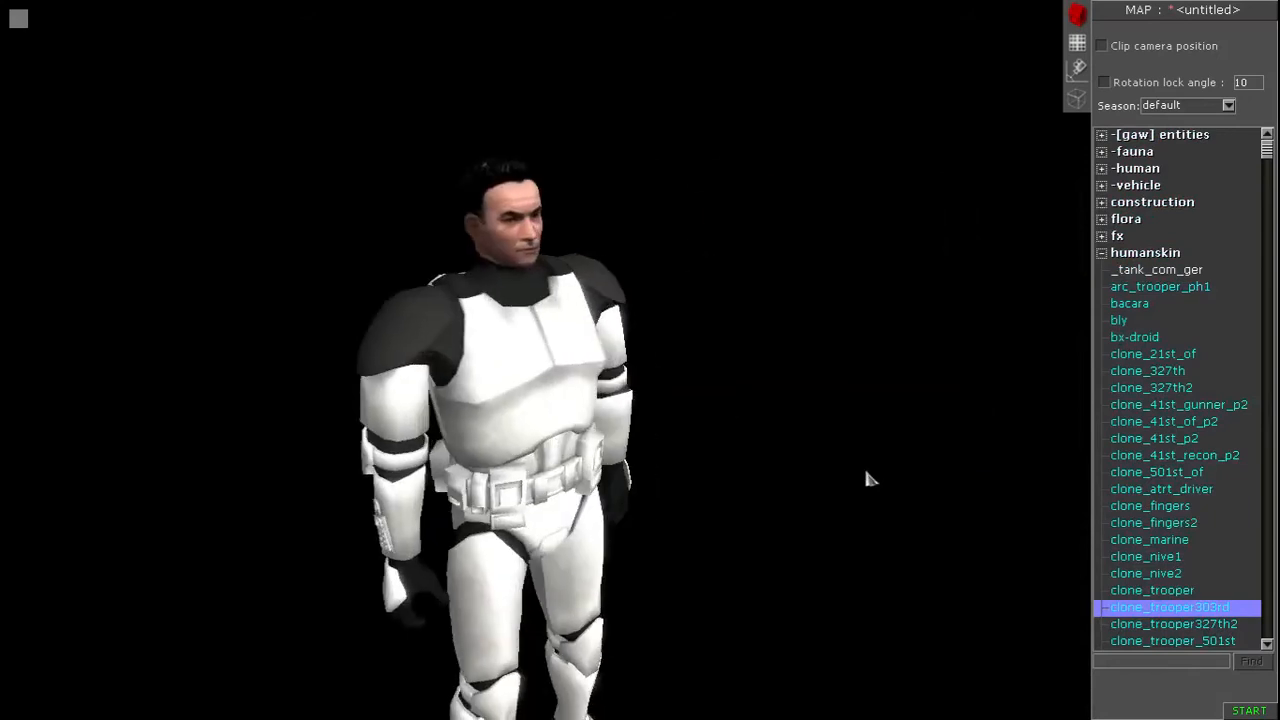
{"action": "left_click_drag", "start_coordinate": [870, 480], "coordinate": [480, 96]}
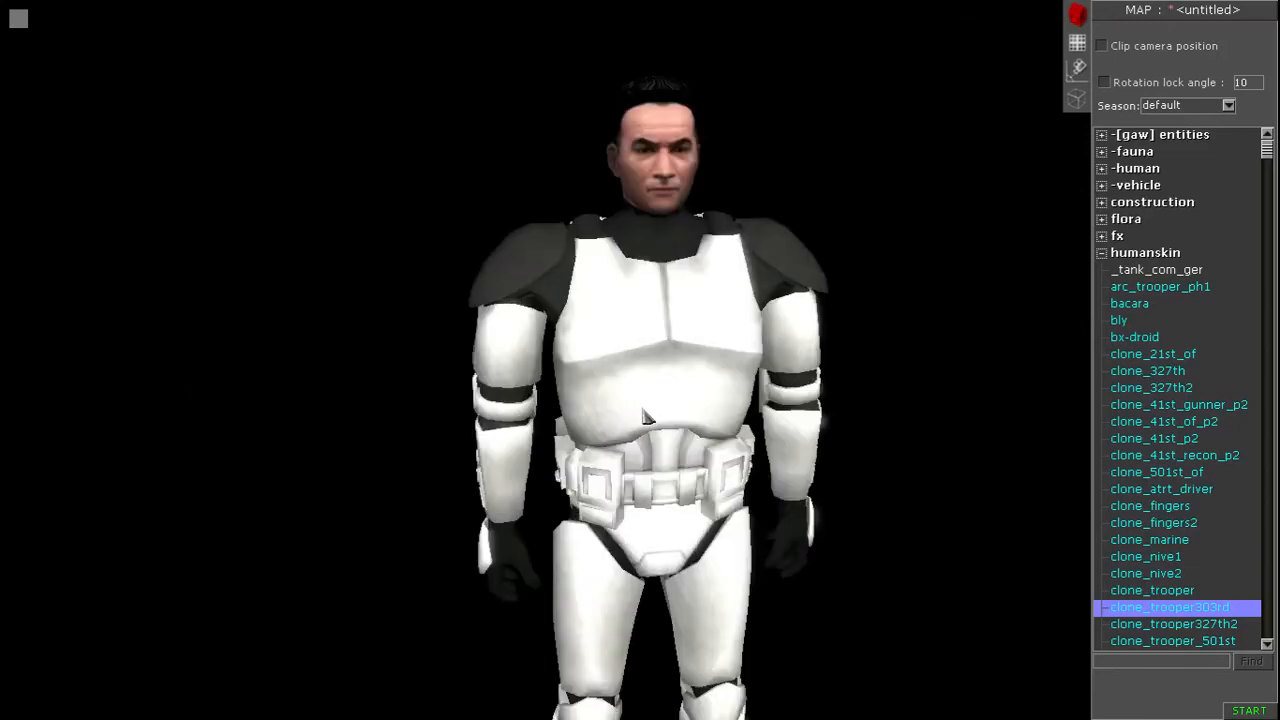
{"action": "mouse_move", "coordinate": [870, 206]}
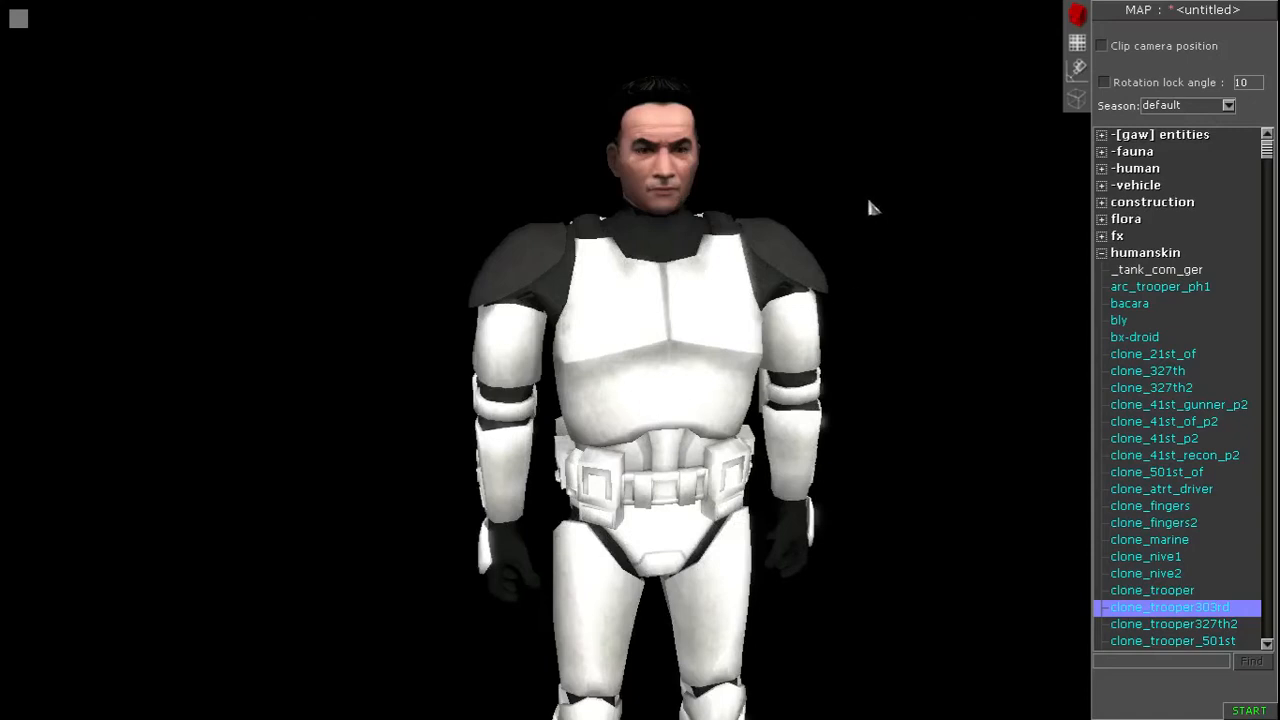
{"action": "mouse_move", "coordinate": [638, 356]}
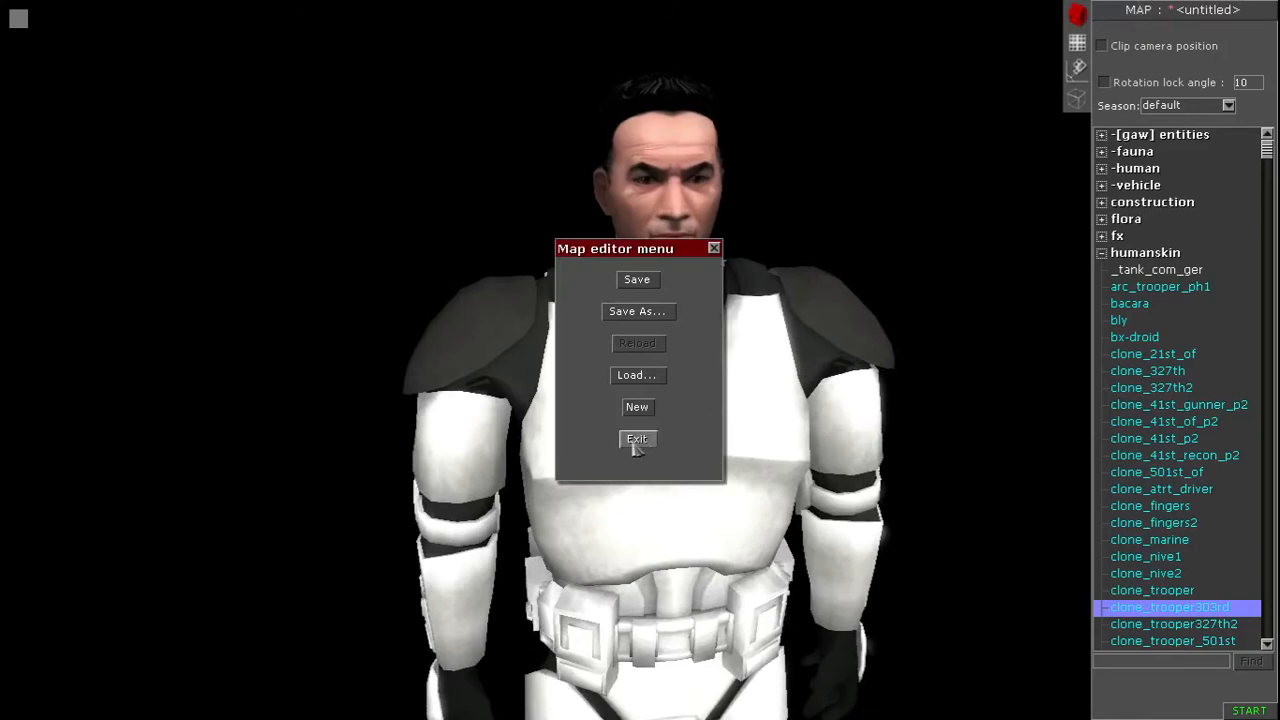
{"action": "left_click", "coordinate": [636, 440]}
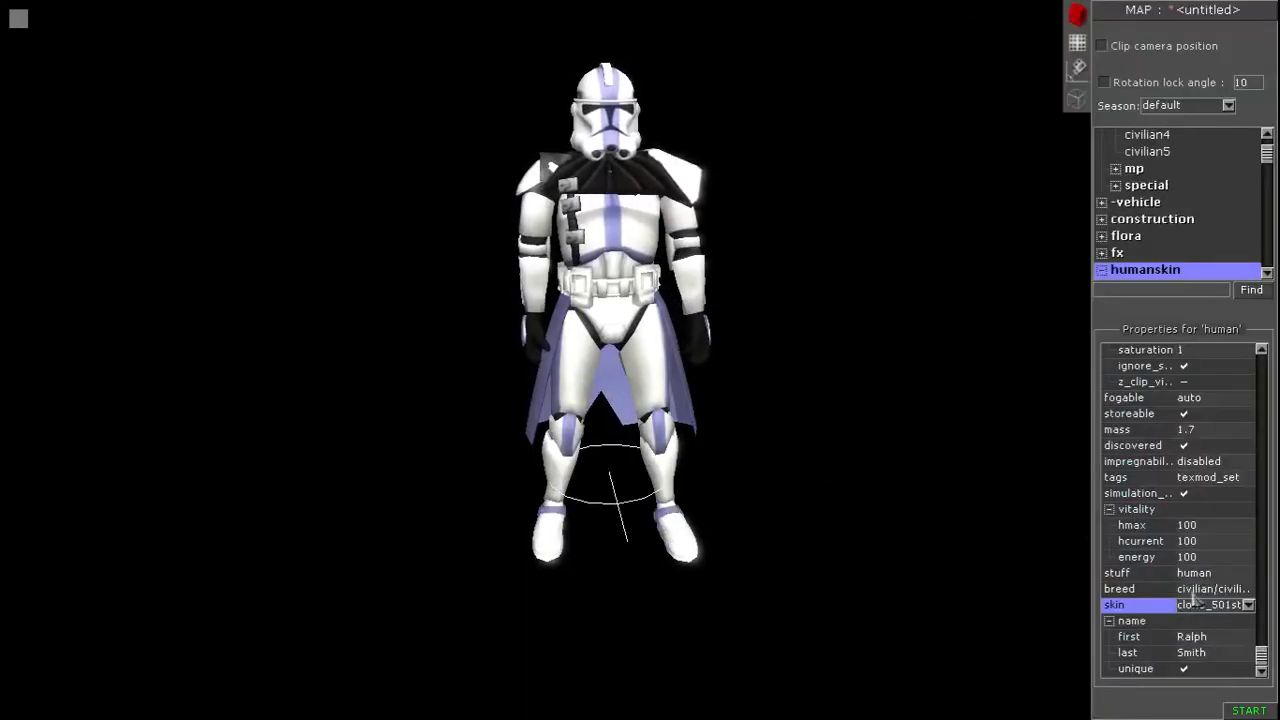
Step: Choose another clone_trooper skin entry for the human unit
{"action": "left_click", "coordinate": [1248, 604]}
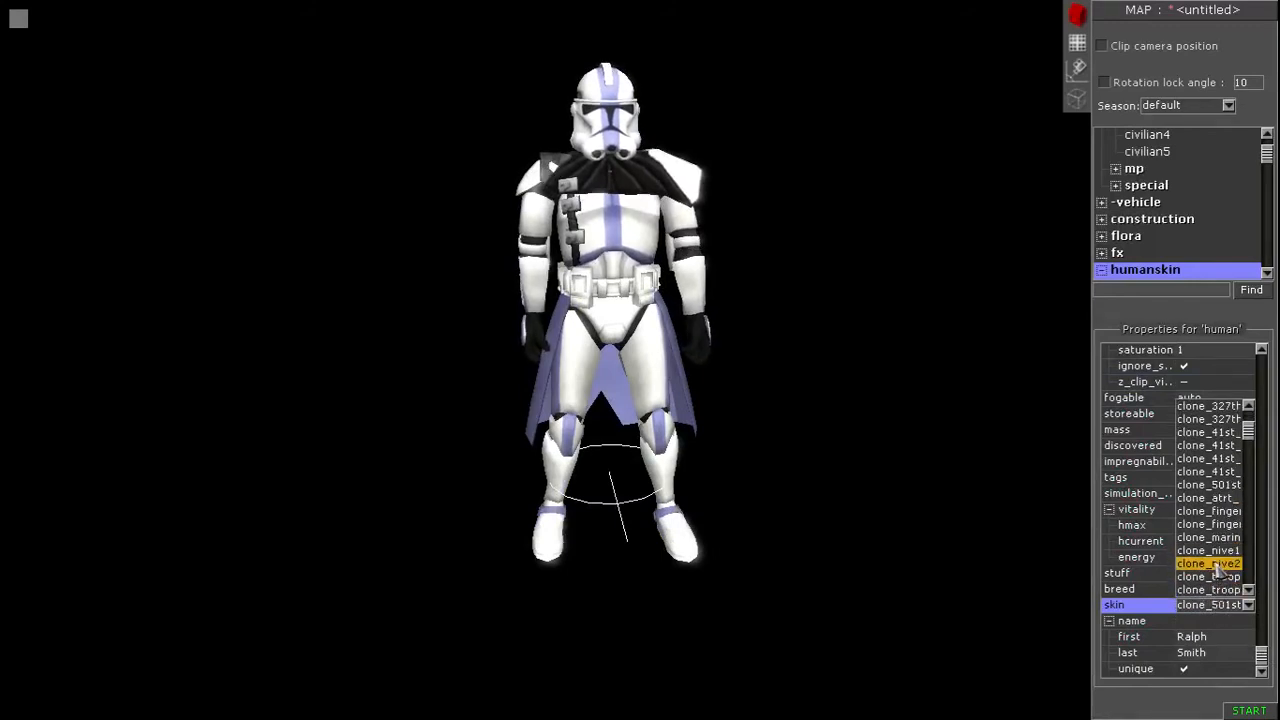
{"action": "left_click", "coordinate": [1208, 588]}
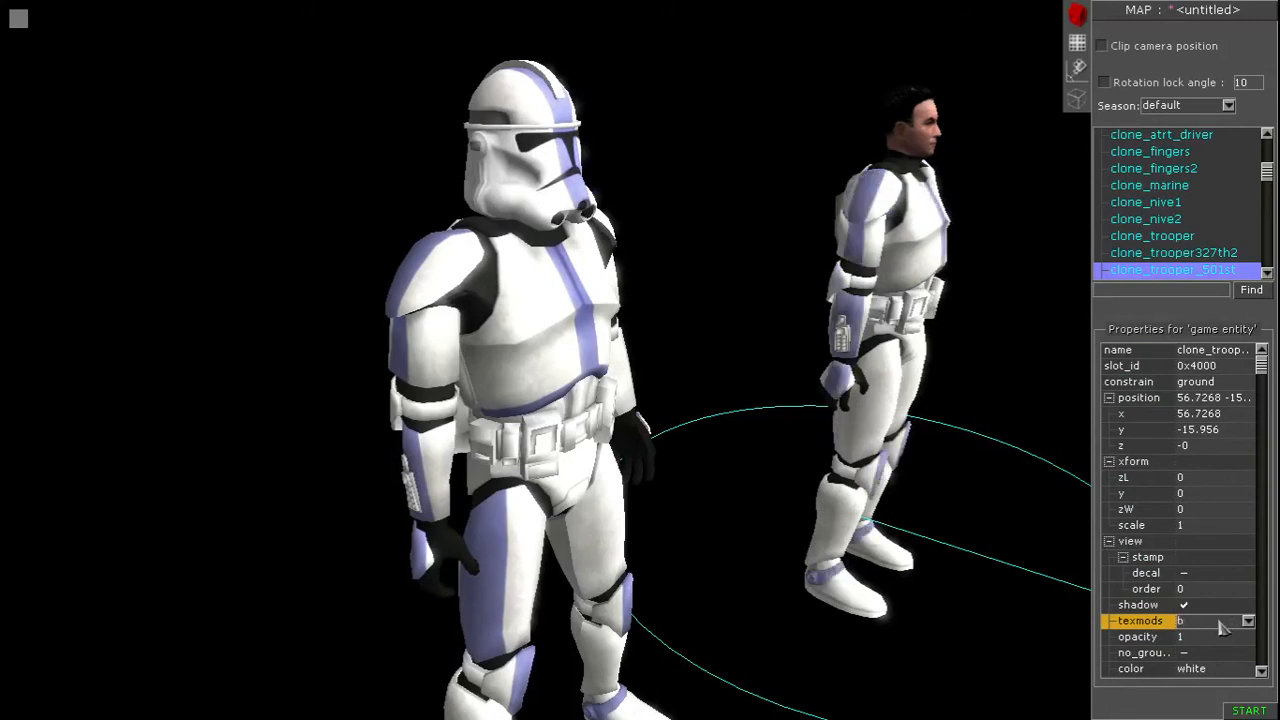
Step: Filter the humanskin list with '501nnn' to add a third clone trooper
{"action": "type", "text": "501nnn"}
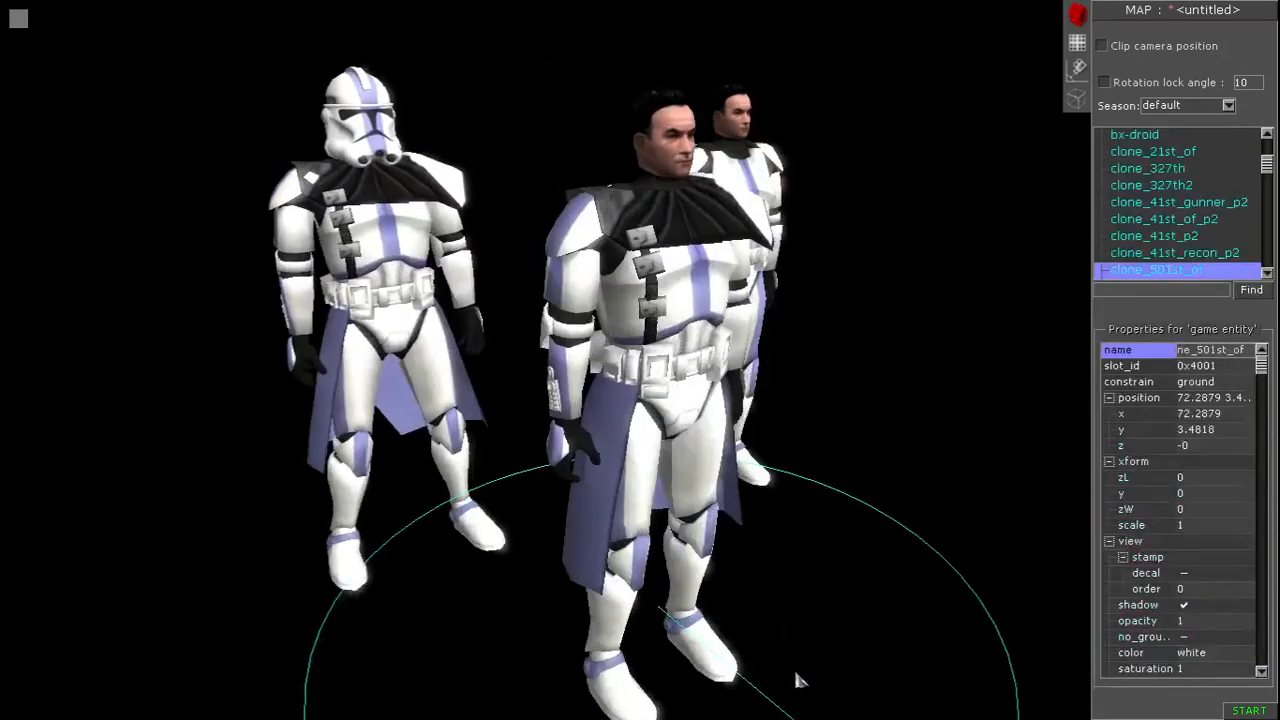
{"action": "mouse_move", "coordinate": [1224, 644]}
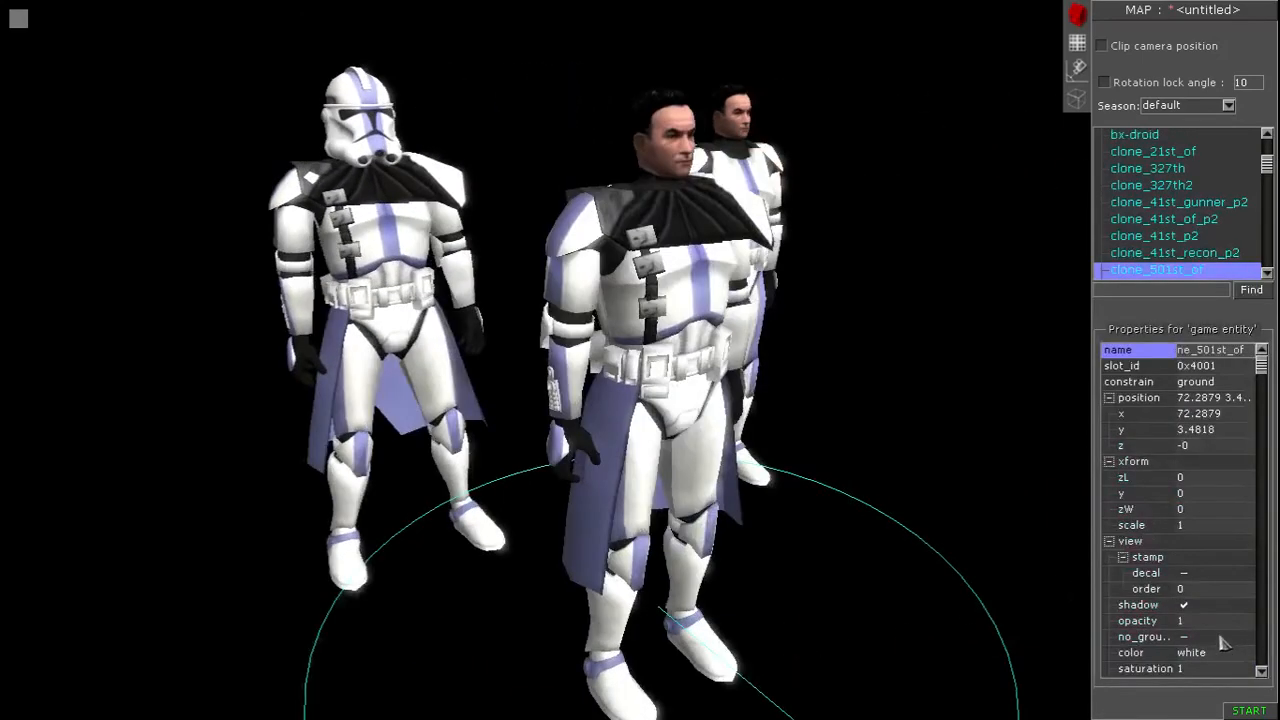